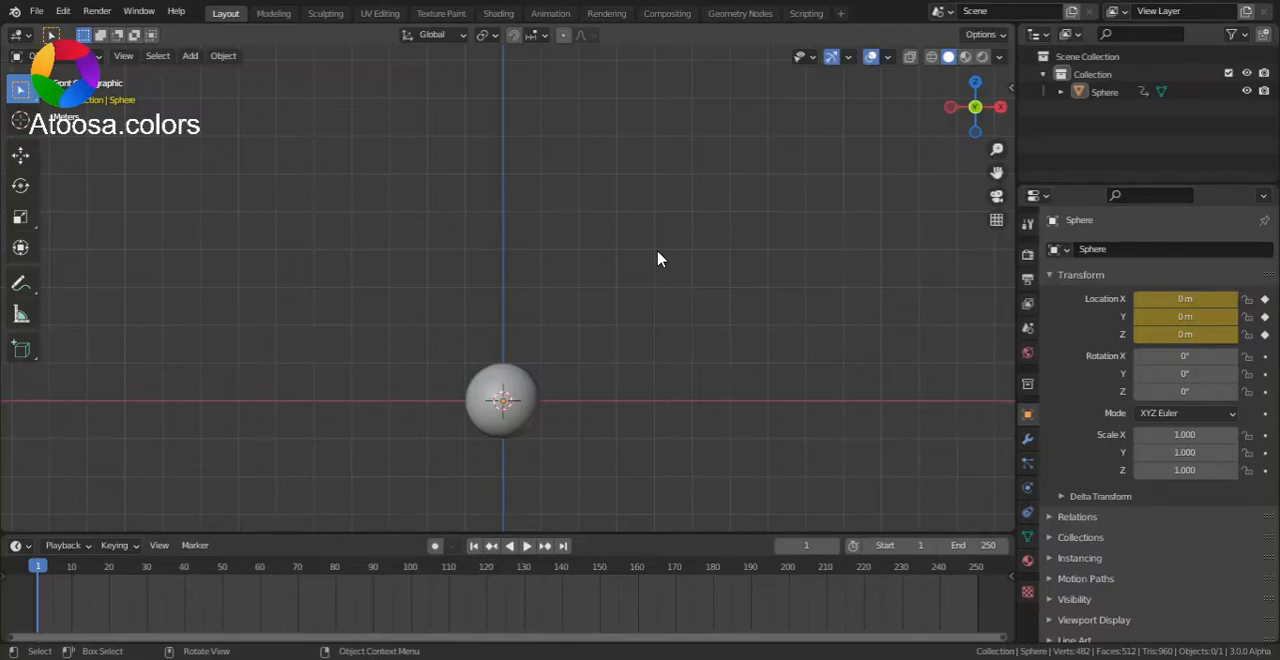
pyautogui.moveTo(508, 402)
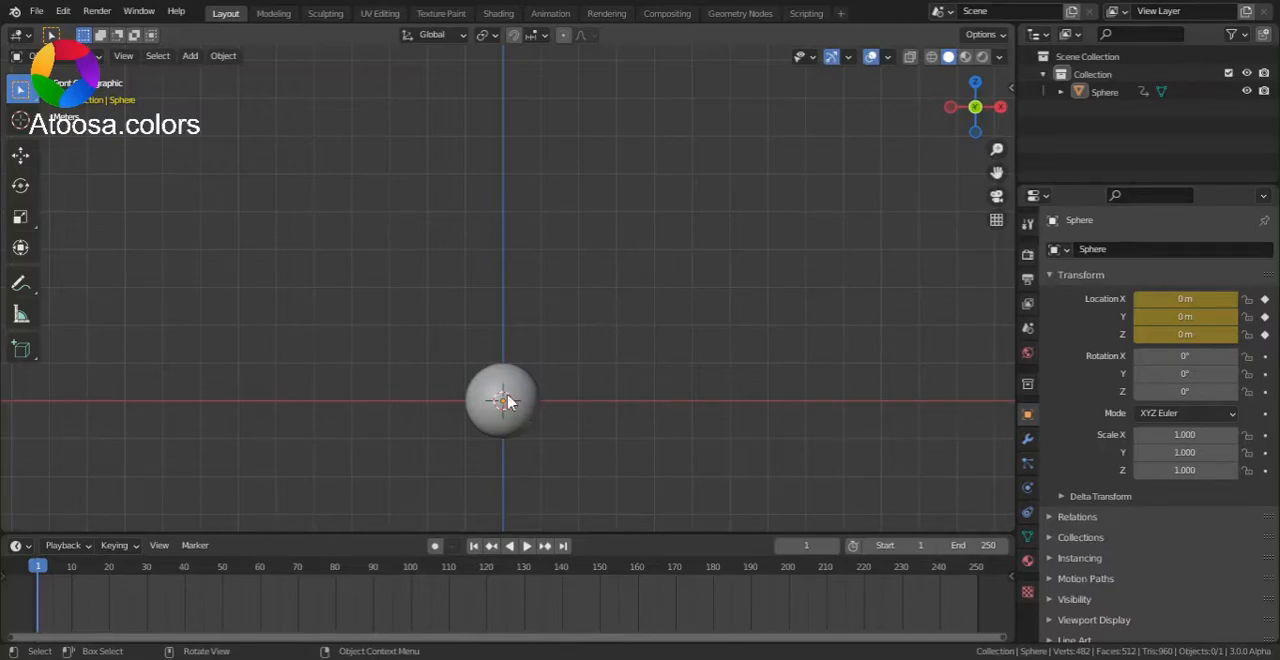
# Step: Select the sphere to reveal its location keyframes at frames 1 and 20 in the Timeline
pyautogui.click(502, 400)
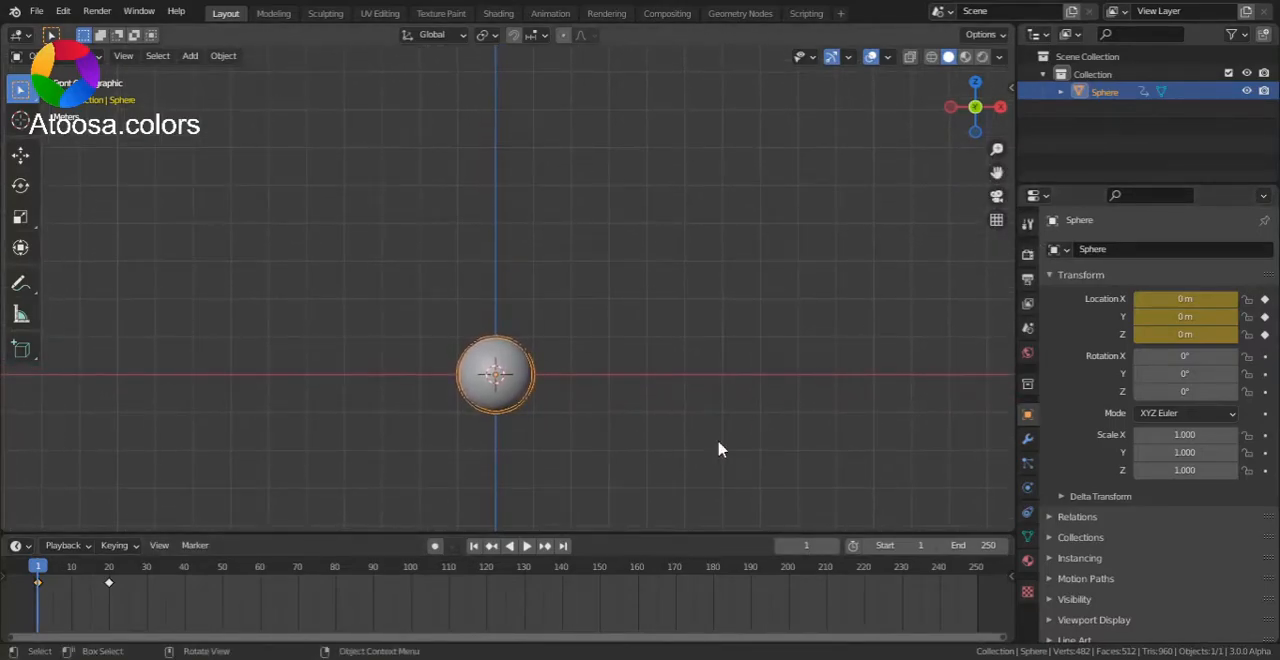
pyautogui.moveTo(590, 600)
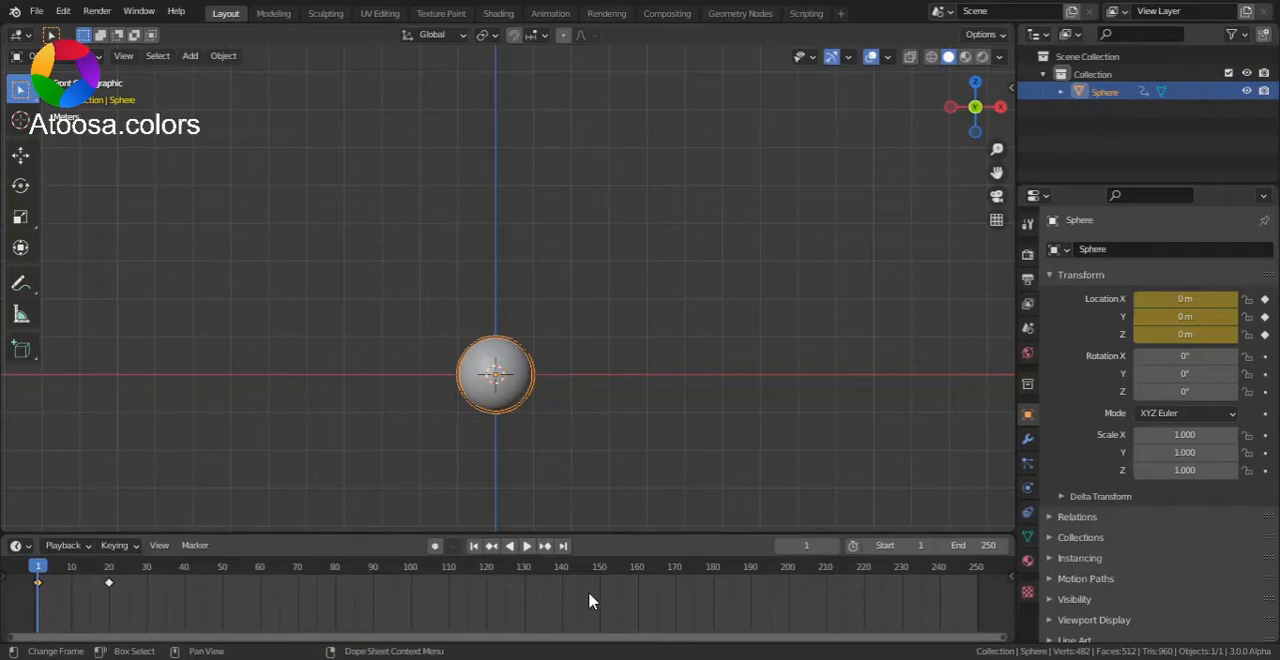
pyautogui.moveTo(180, 607)
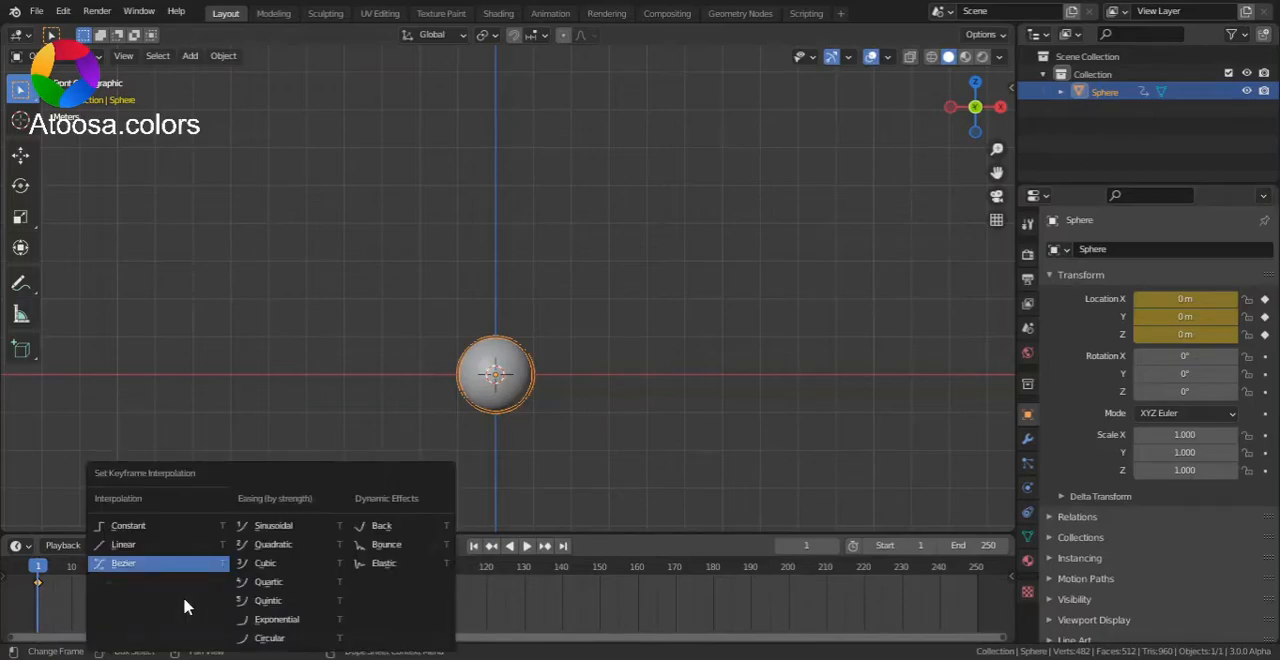
pyautogui.moveTo(290, 544)
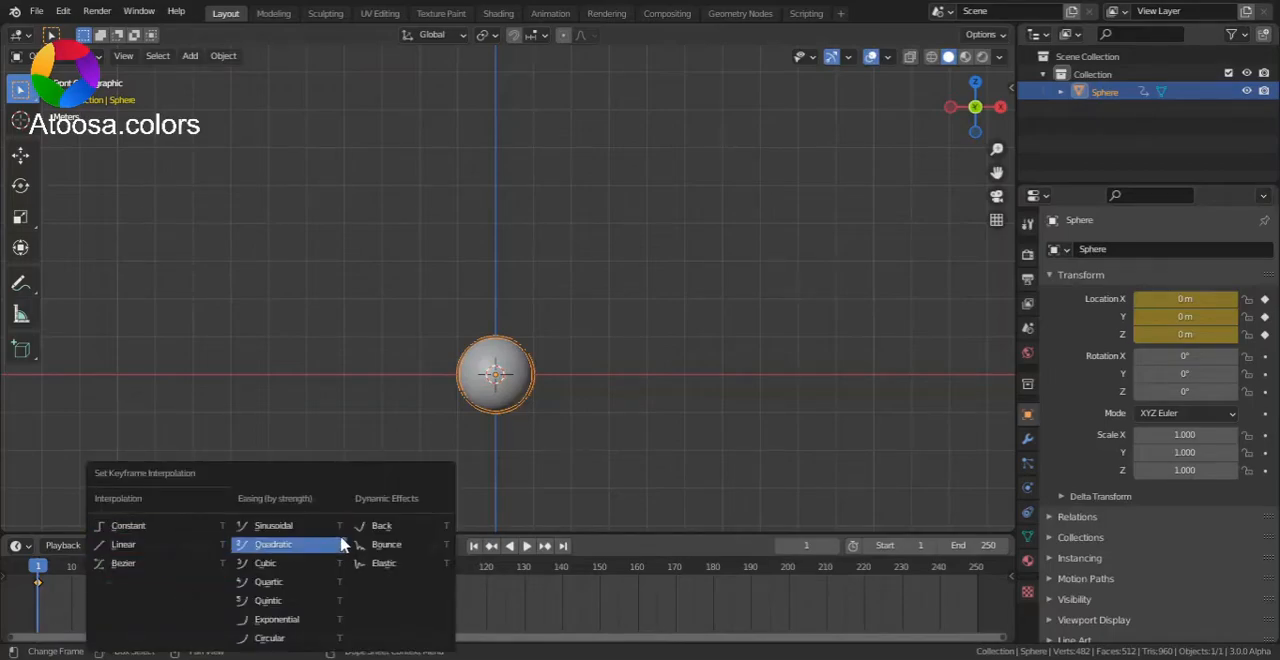
pyautogui.moveTo(384, 563)
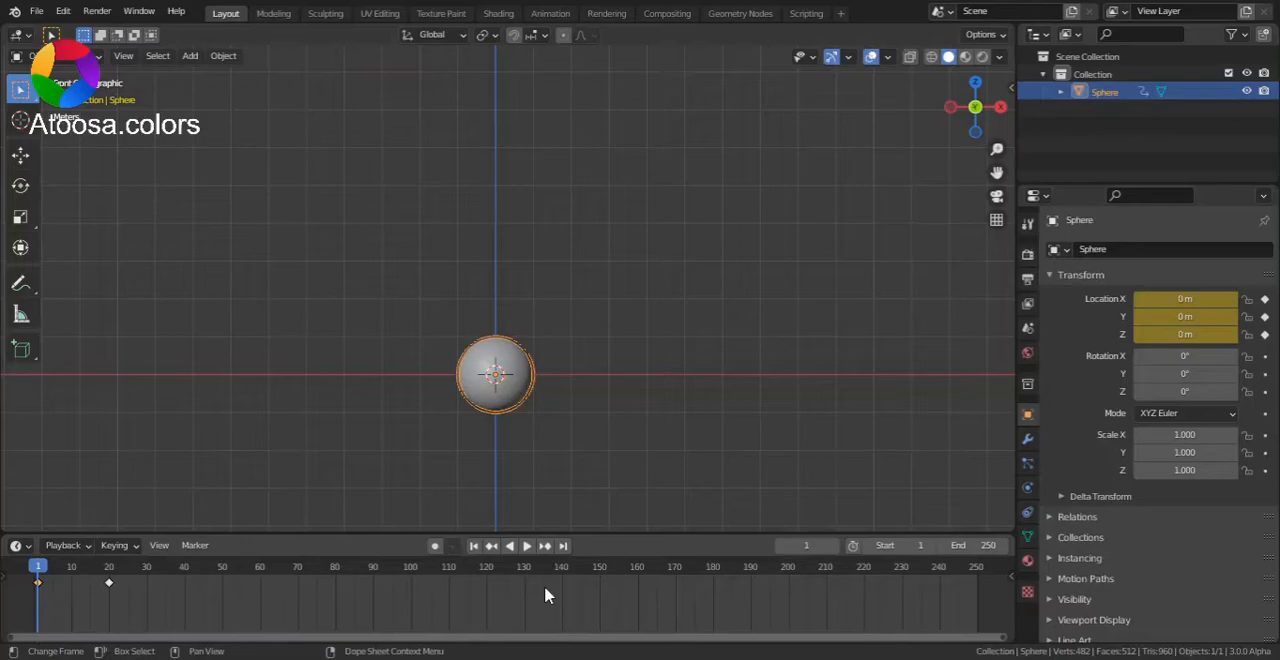
pyautogui.moveTo(410, 606)
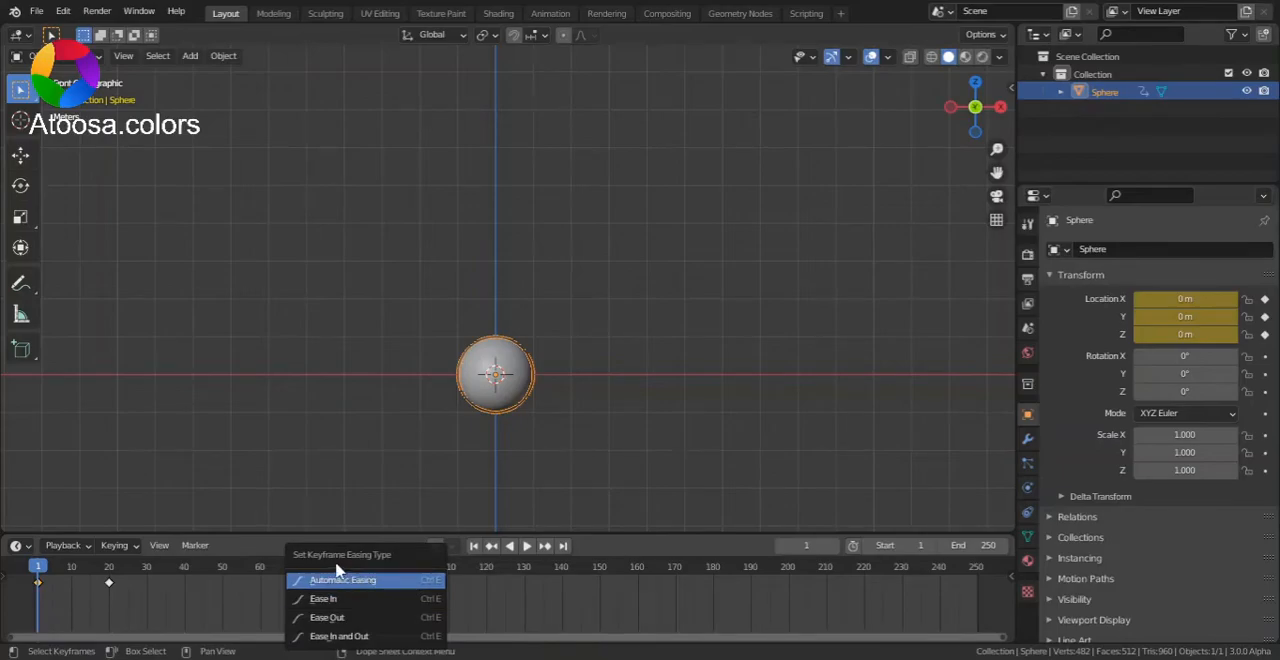
pyautogui.moveTo(388, 580)
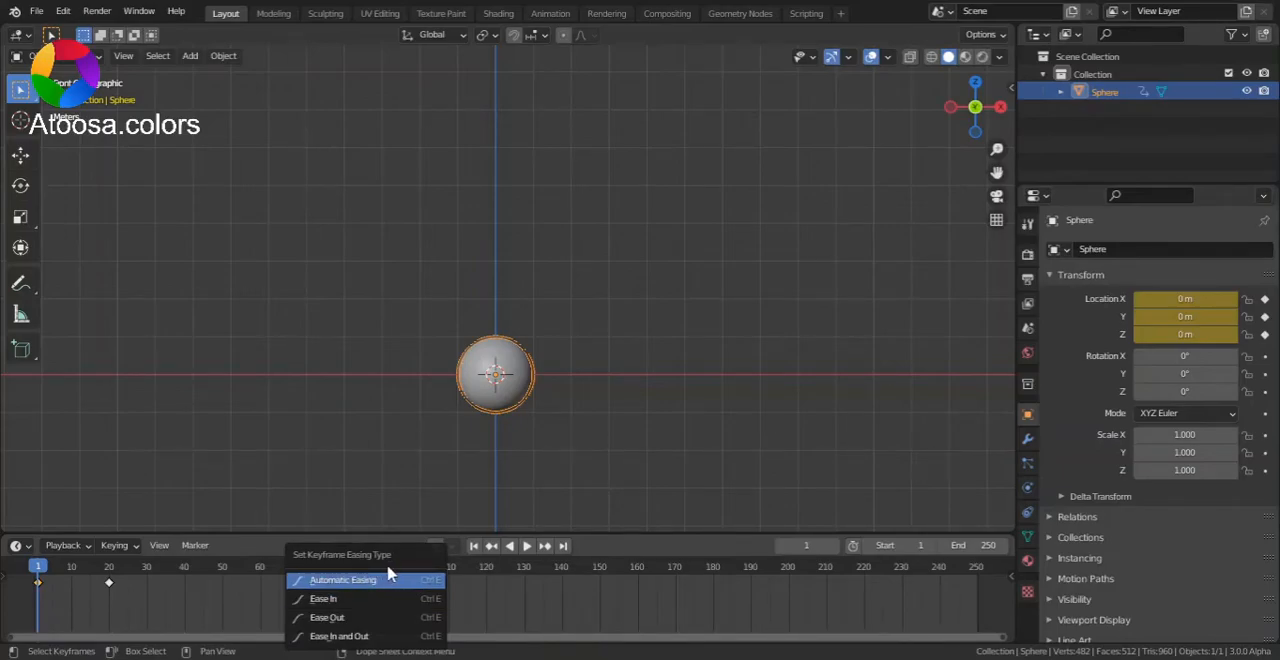
pyautogui.moveTo(350, 588)
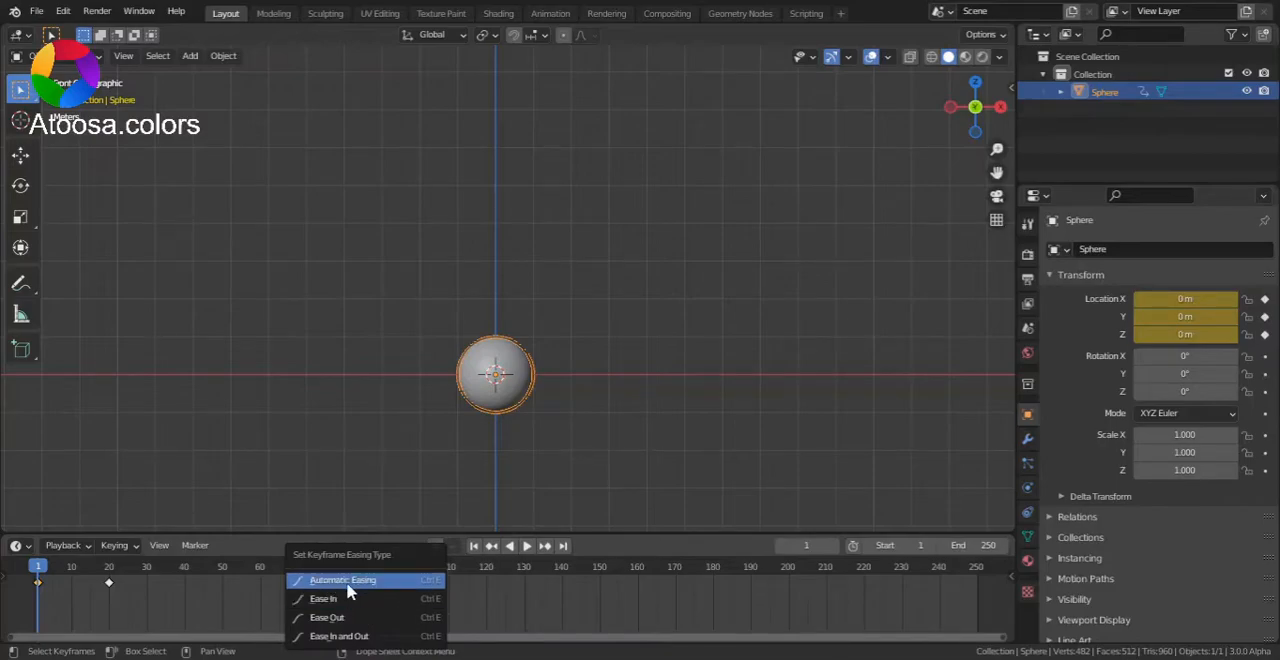
pyautogui.moveTo(350, 598)
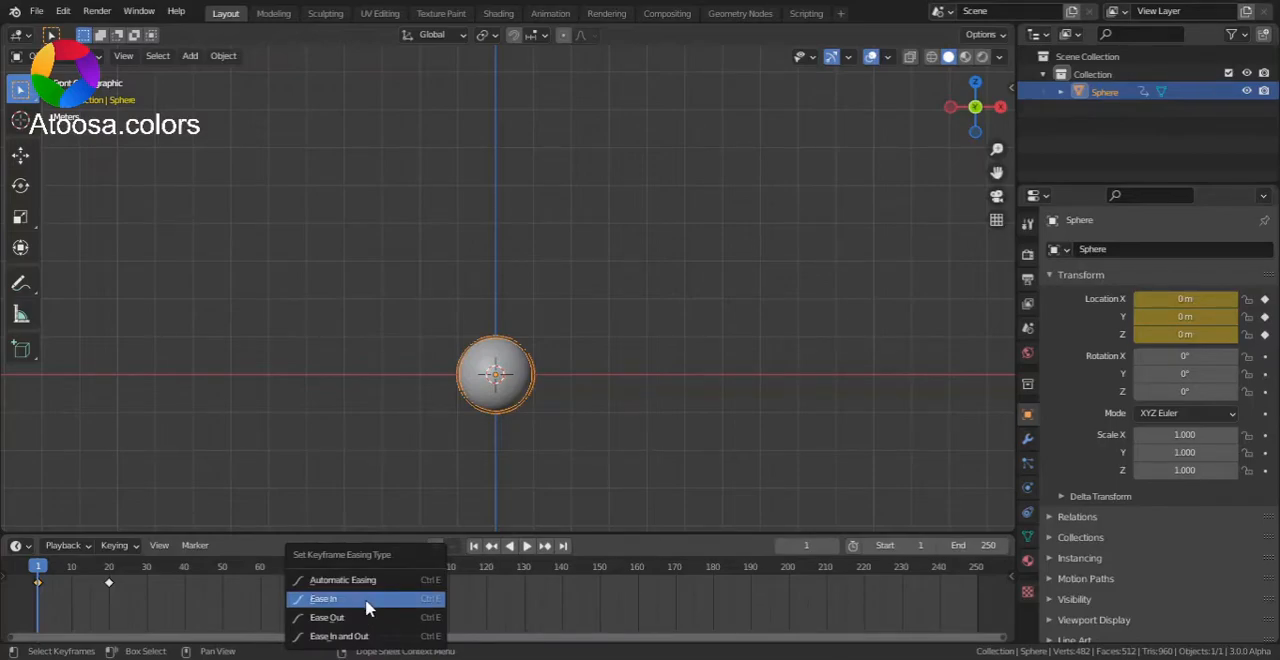
pyautogui.moveTo(365, 636)
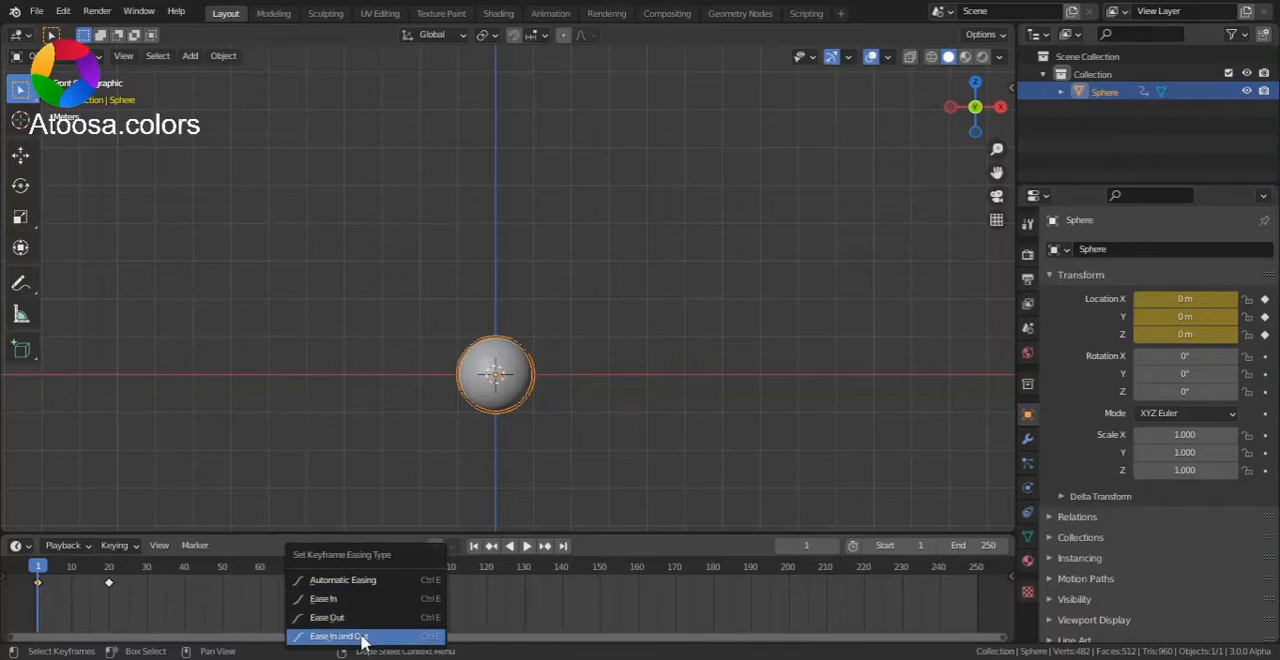
pyautogui.moveTo(340, 636)
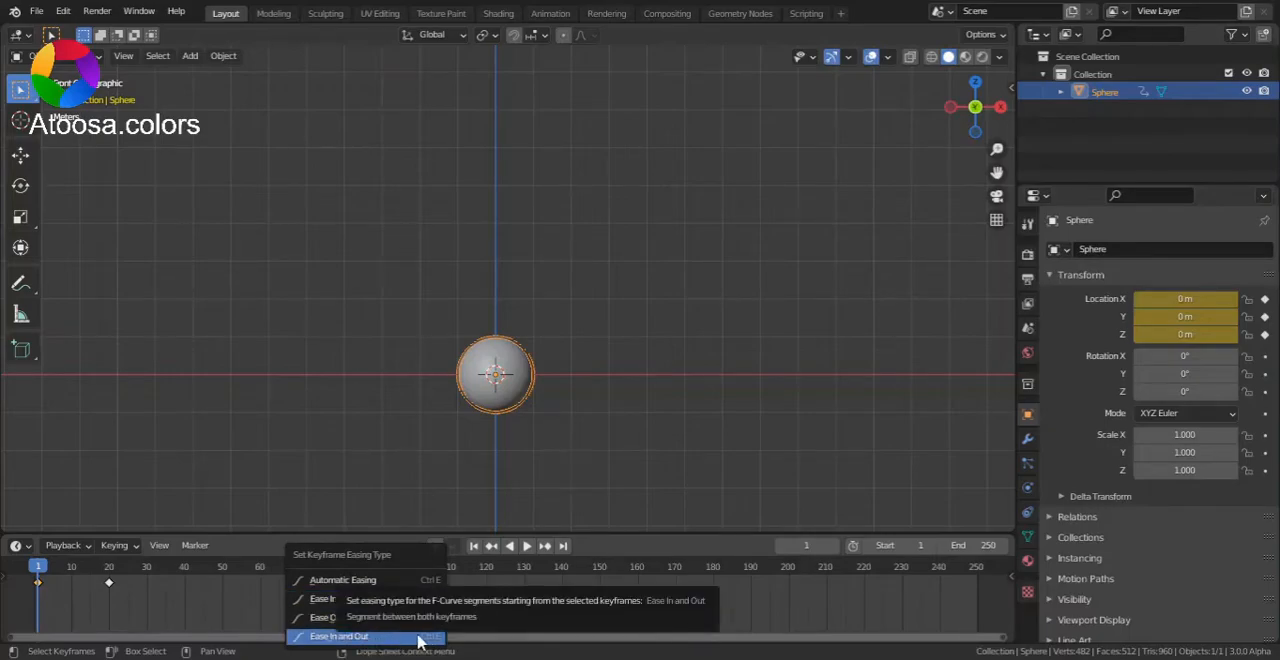
pyautogui.click(338, 636)
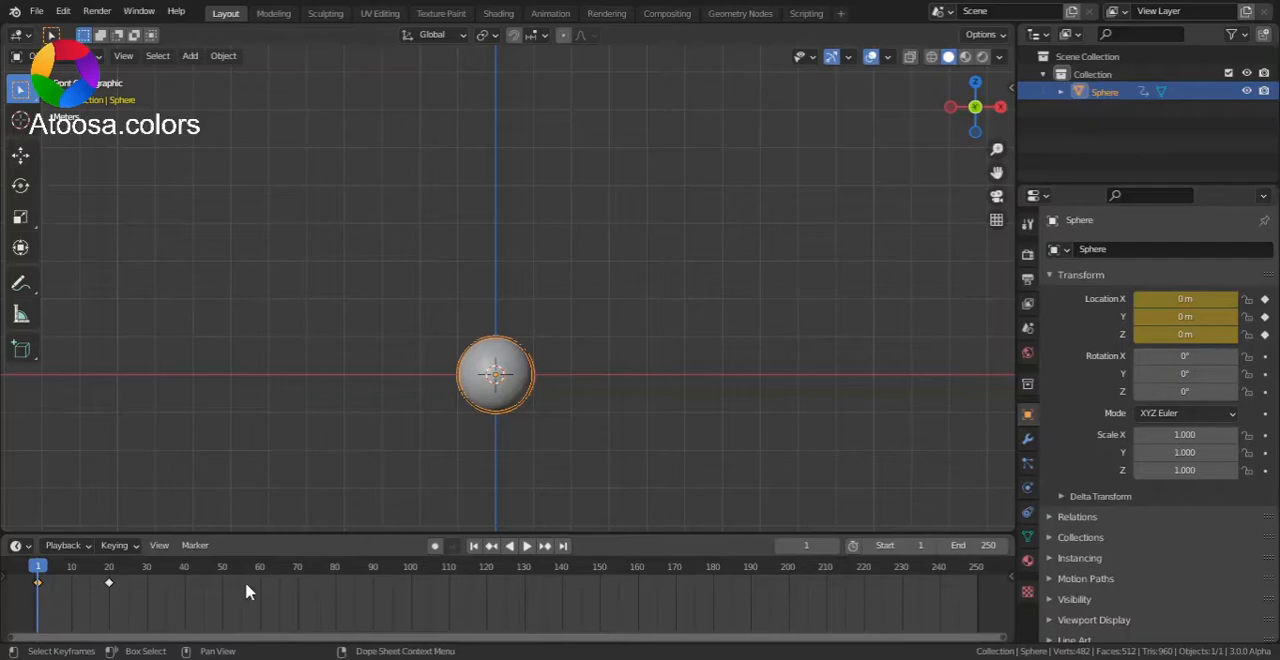
pyautogui.moveTo(230, 593)
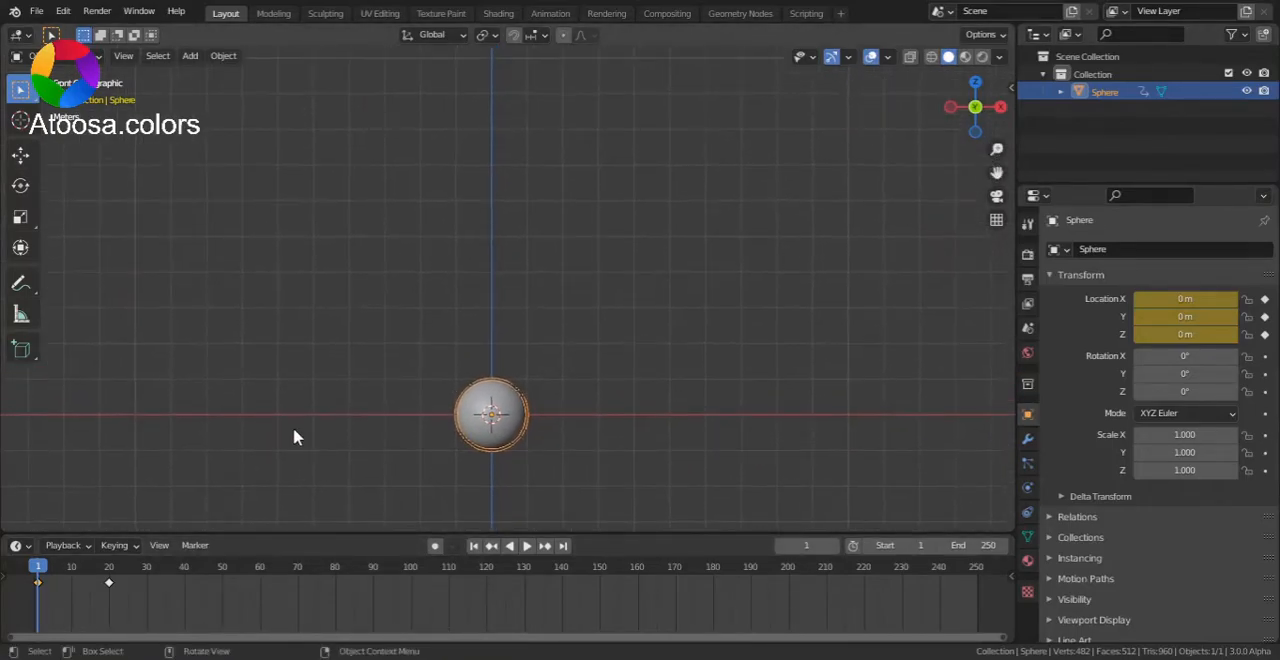
pyautogui.moveTo(8, 525)
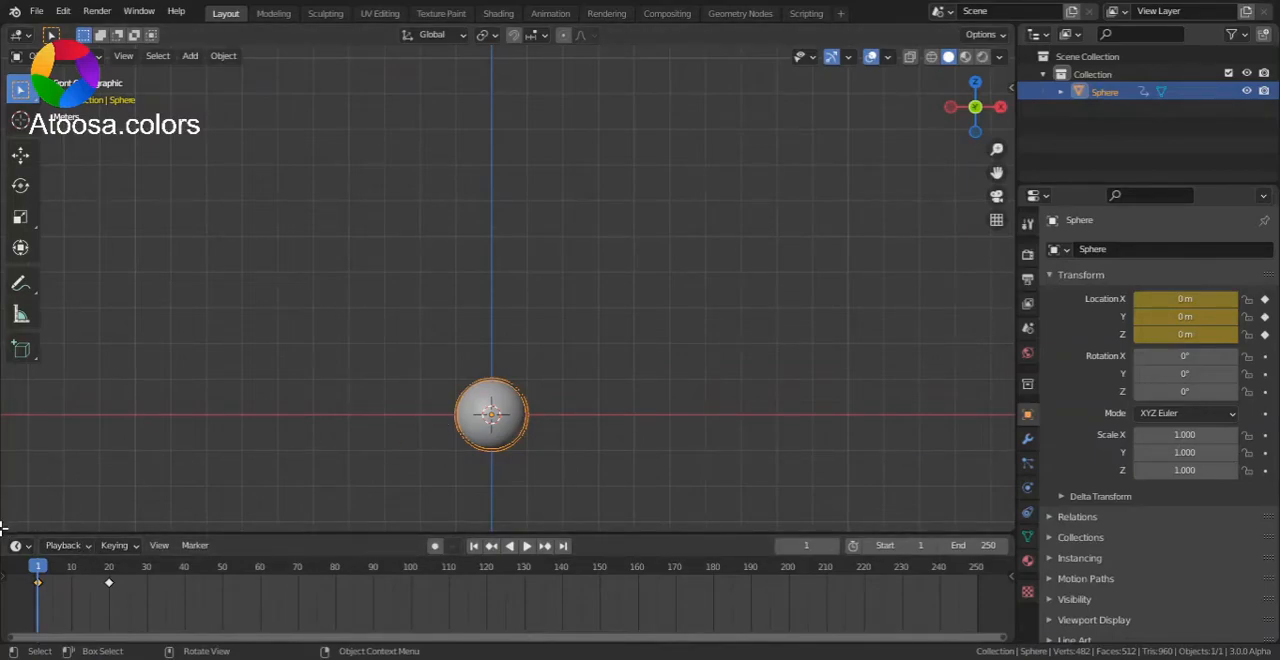
# Step: Turn the lower area into the Graph Editor and drag the handles so the curve eases in
pyautogui.click(20, 389)
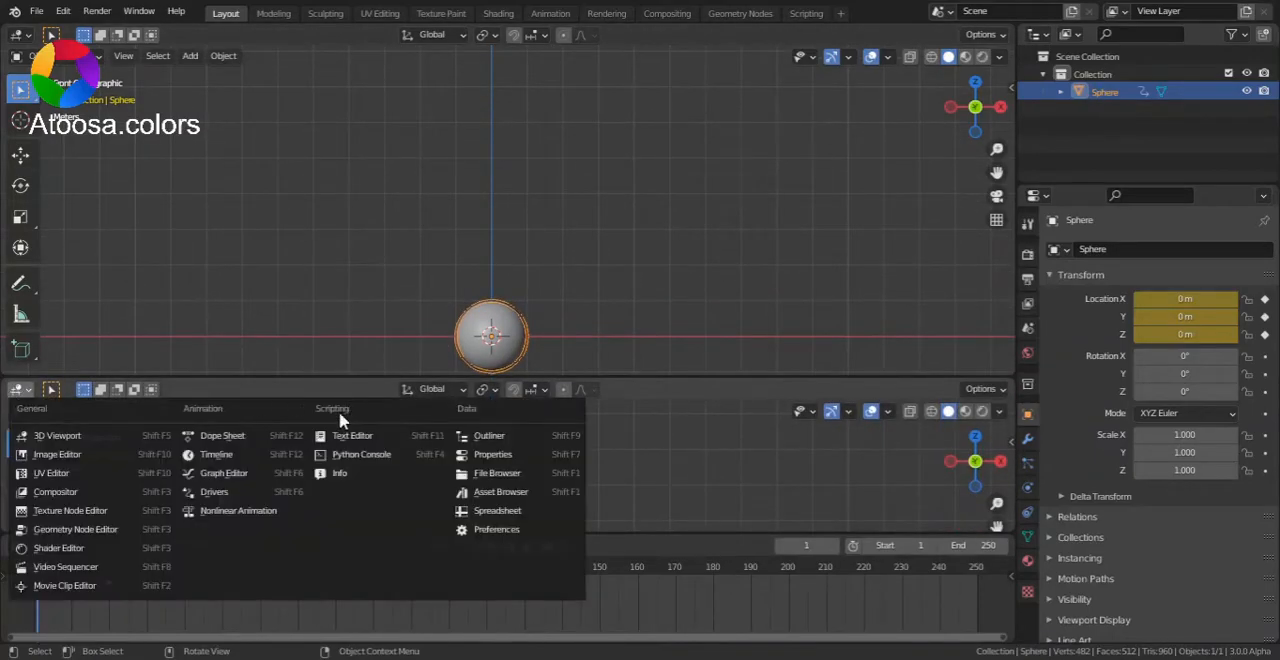
pyautogui.click(224, 472)
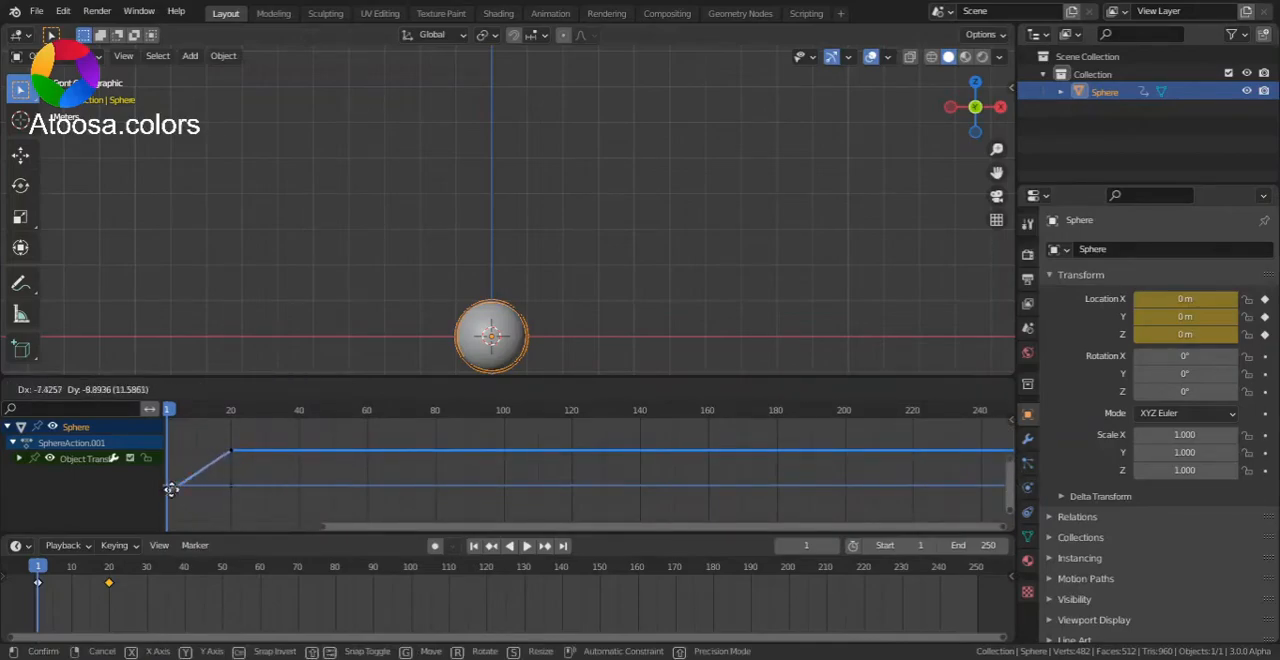
pyautogui.moveTo(170, 490); pyautogui.dragTo(240, 480)
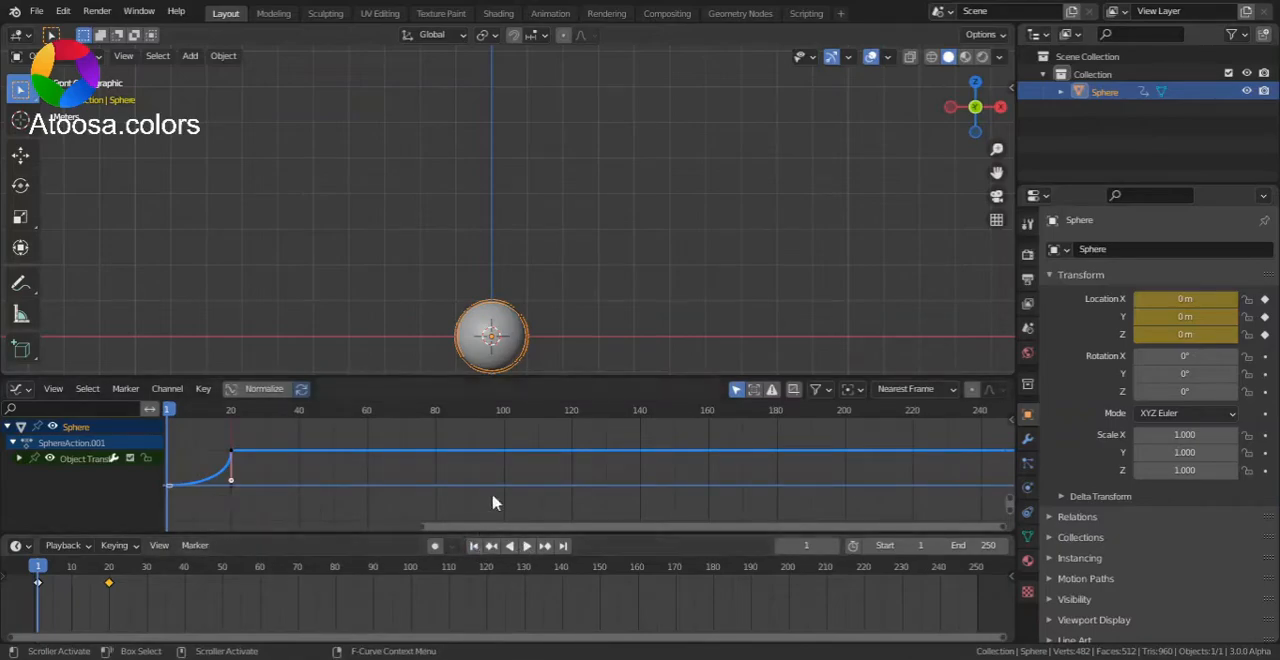
# Step: Tilt the frame-20 handle so the height curve overshoots, checking the sphere at frame 37
pyautogui.click(526, 545)
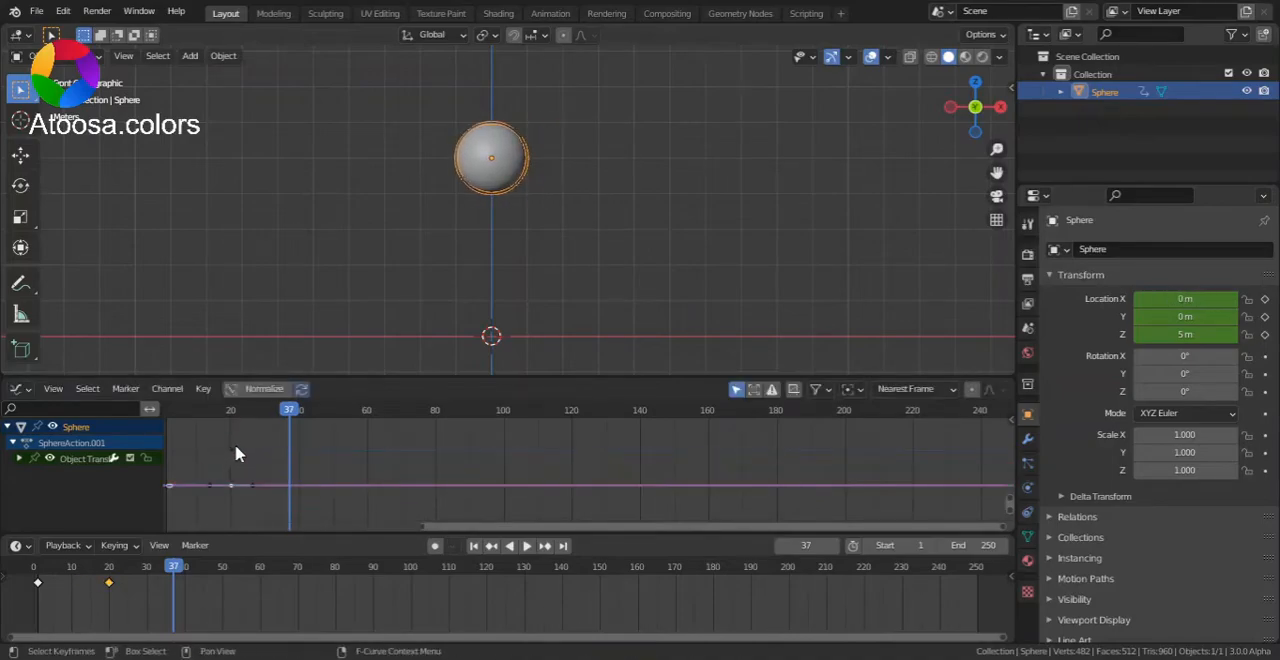
pyautogui.moveTo(230, 485); pyautogui.dragTo(250, 483)
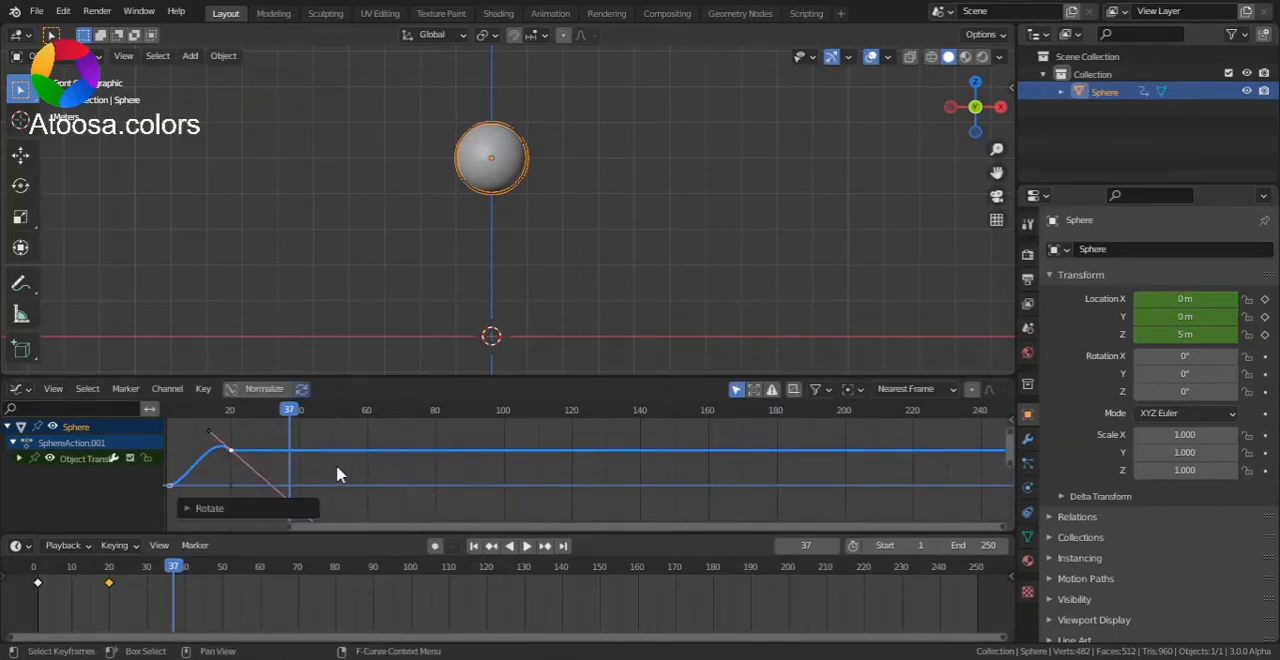
pyautogui.click(473, 545)
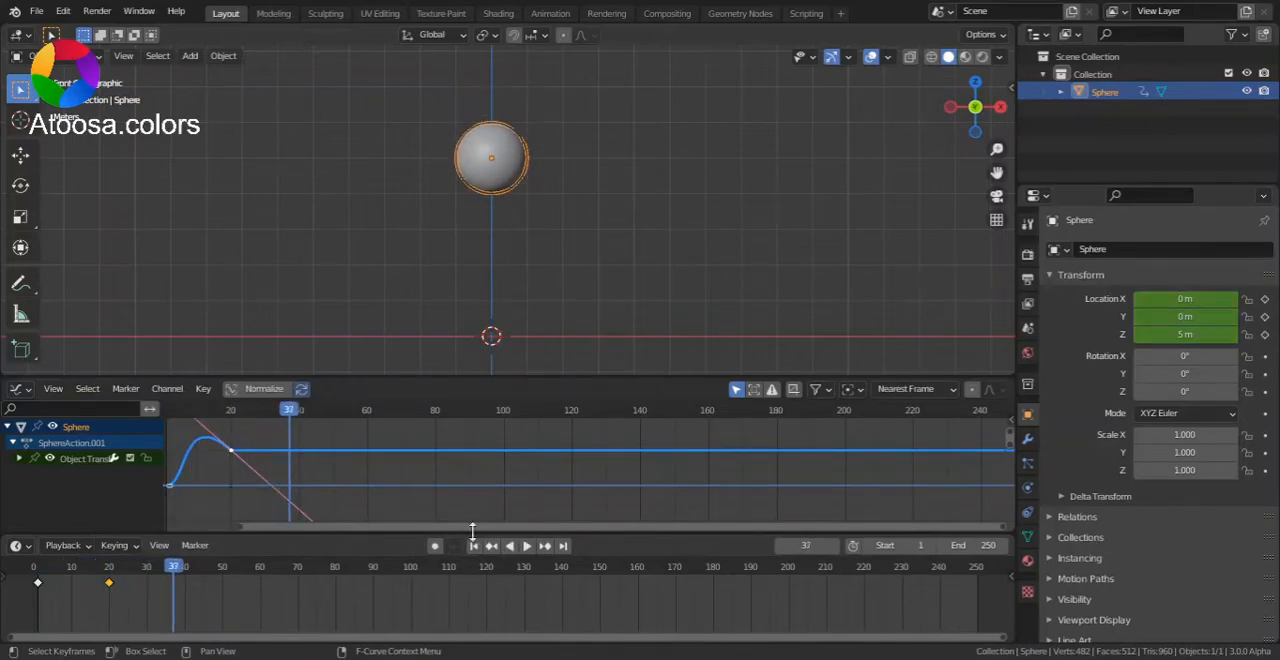
pyautogui.click(473, 545)
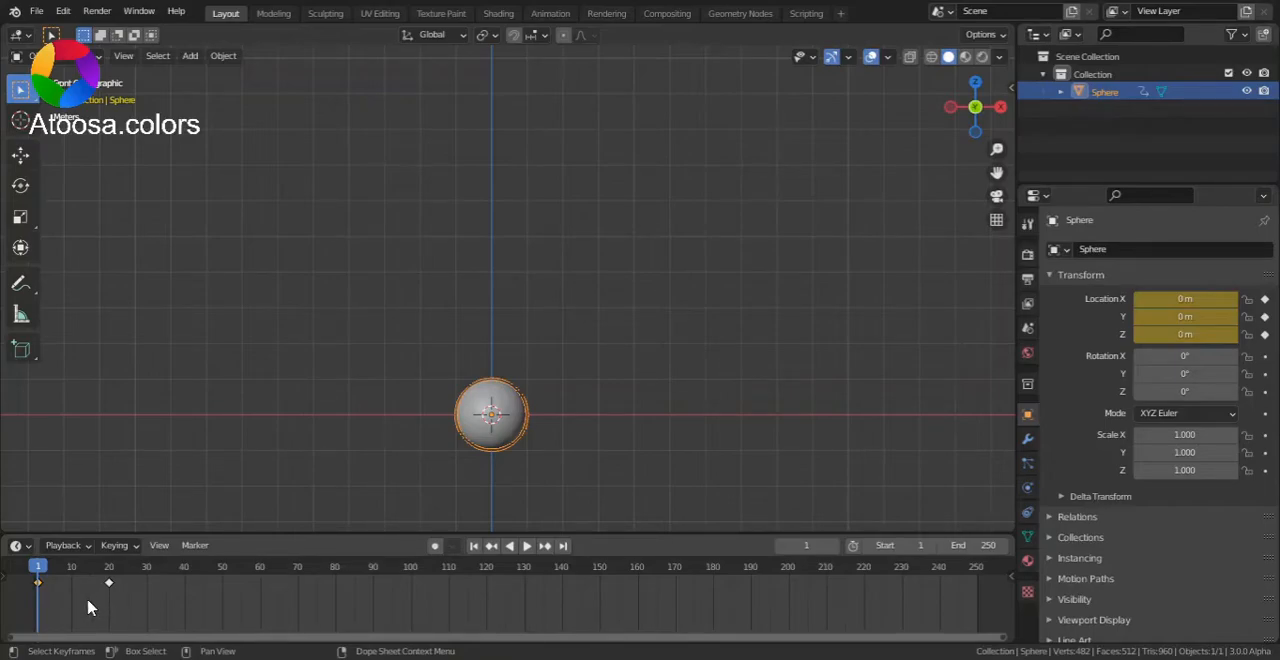
pyautogui.moveTo(38, 583)
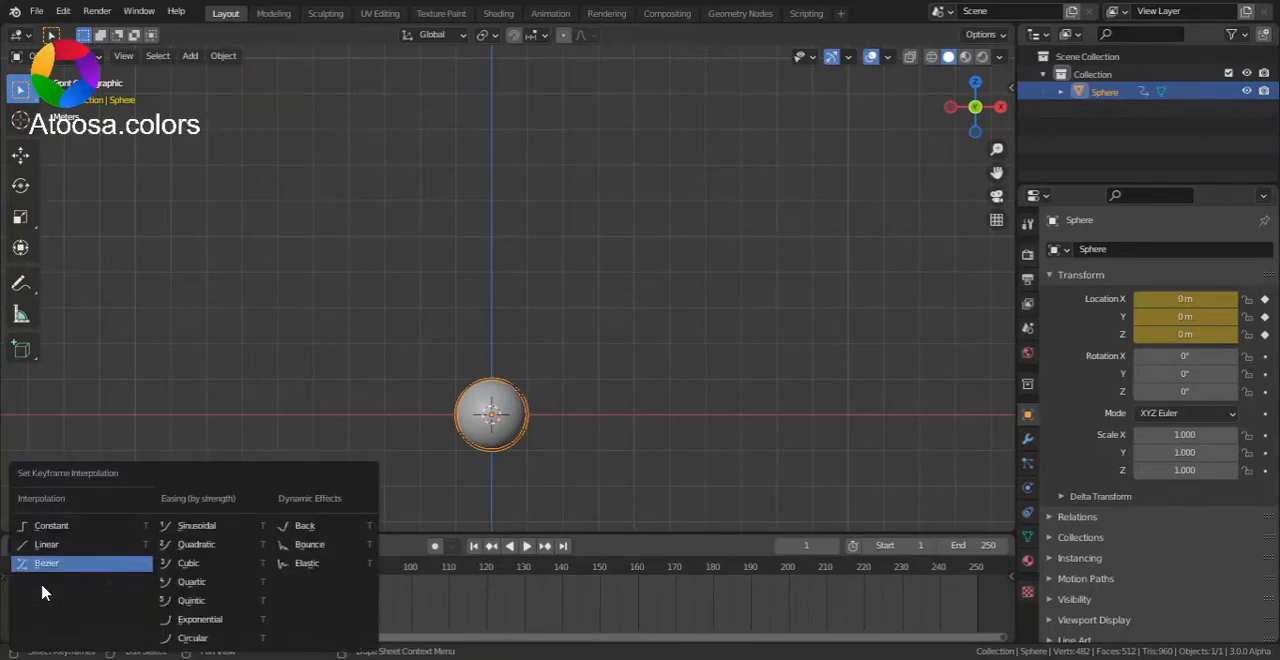
pyautogui.moveTo(55, 563)
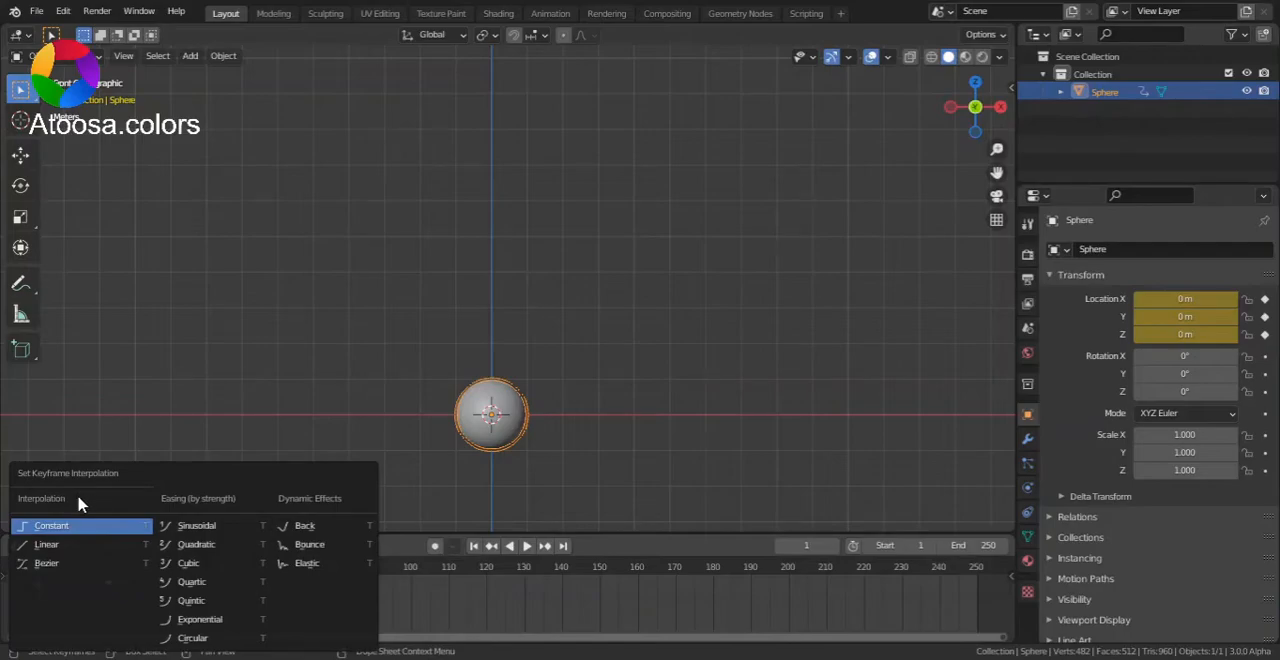
pyautogui.moveTo(75, 535)
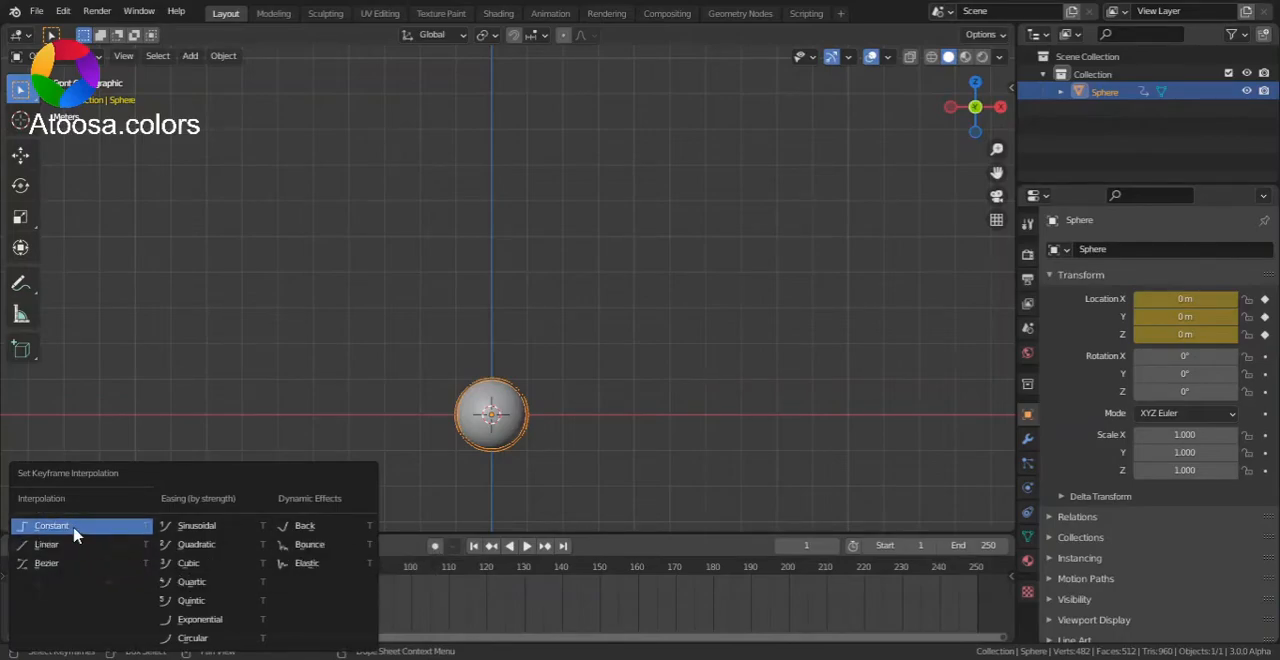
# Step: Apply Constant interpolation and confirm the sphere holds 0 m, then jumps to 5 m at frame 20
pyautogui.click(51, 525)
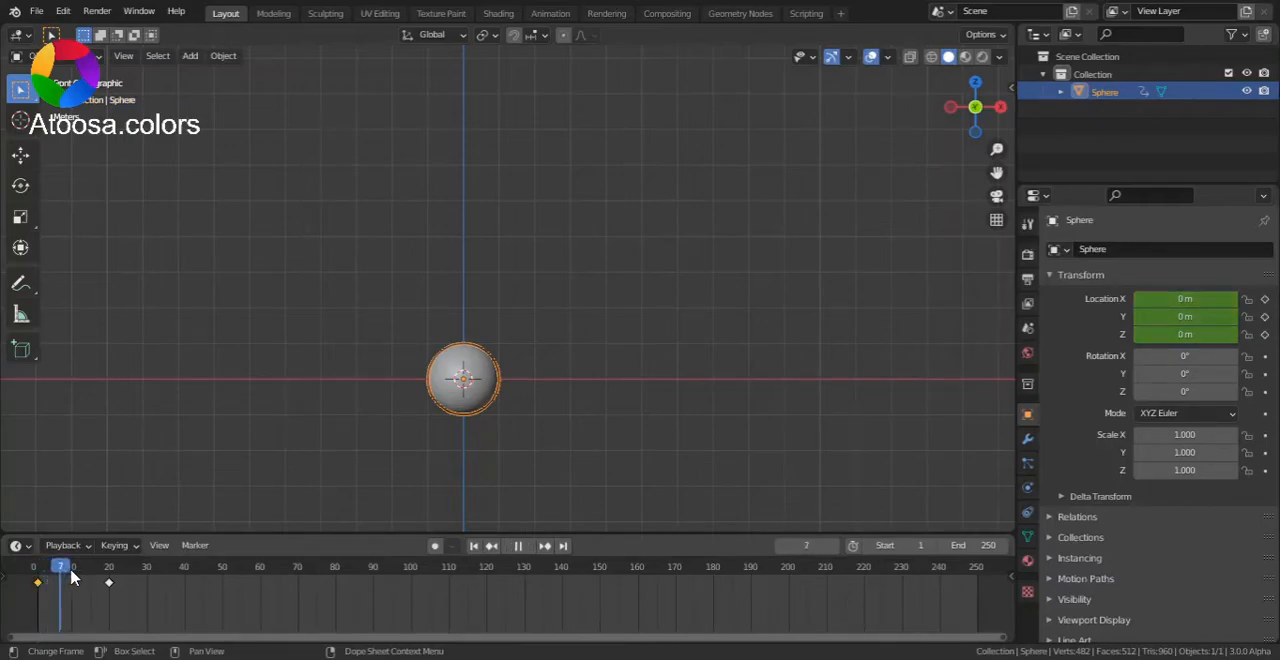
pyautogui.click(38, 566)
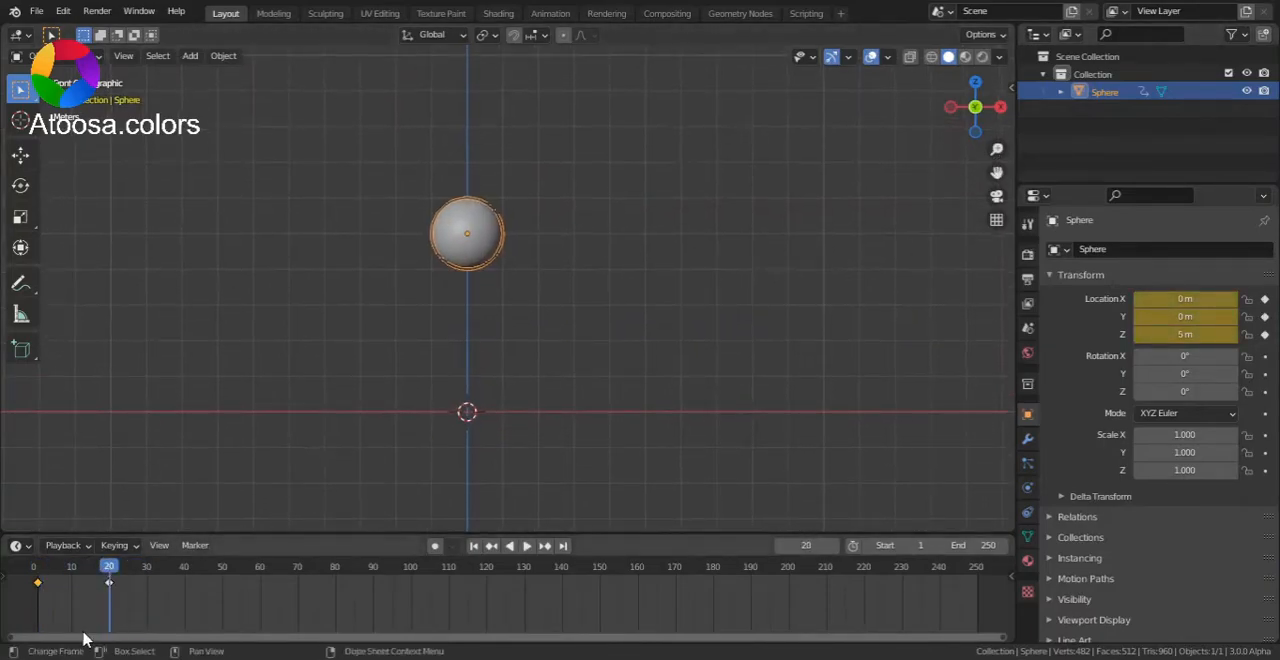
pyautogui.moveTo(456, 574)
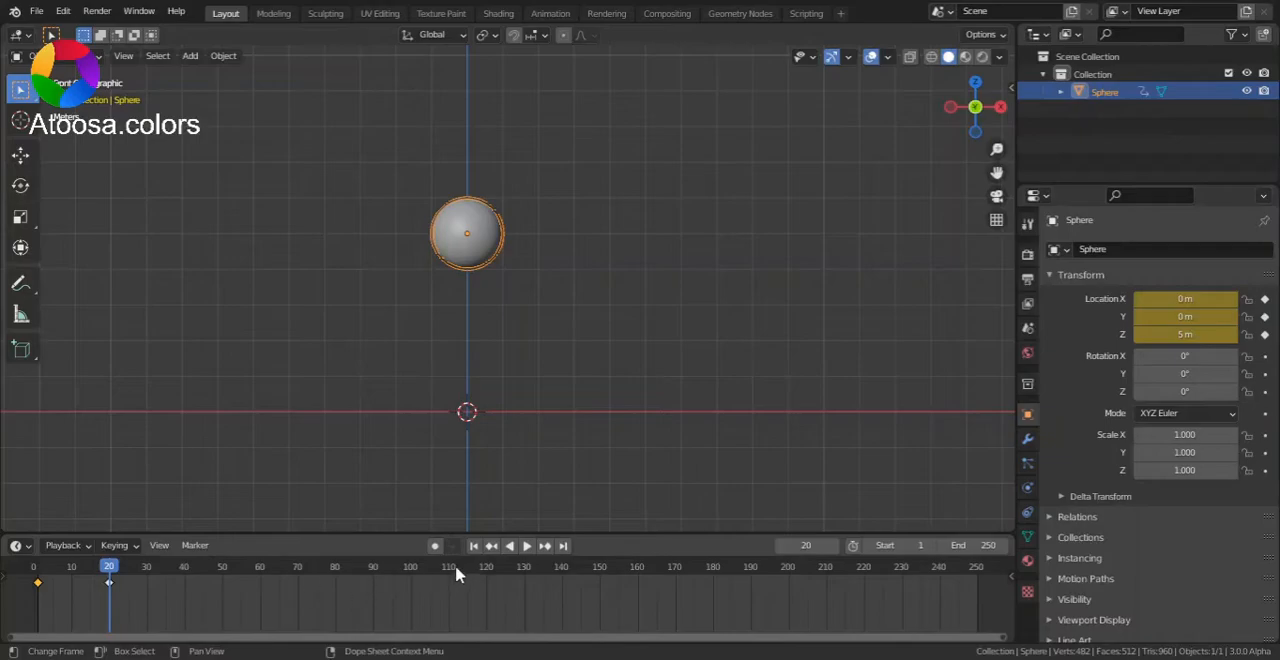
pyautogui.click(526, 545)
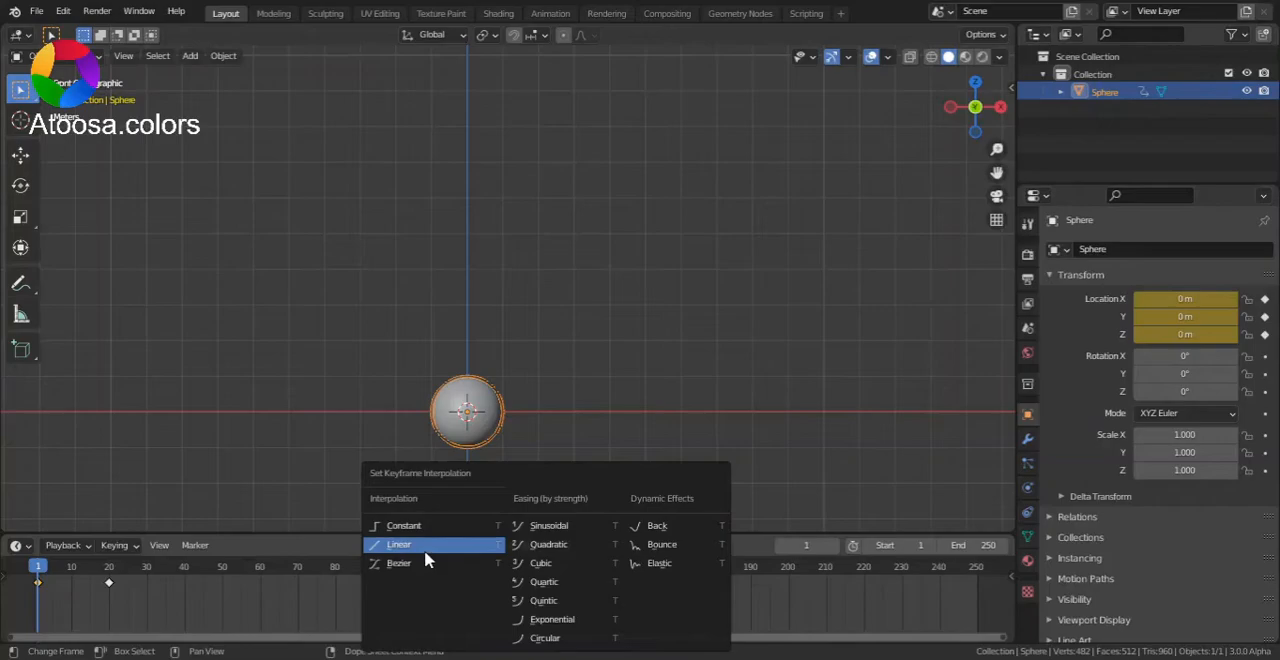
# Step: Apply Linear interpolation and compare Location Z at frames 2, 10, 11 and 12
pyautogui.click(399, 544)
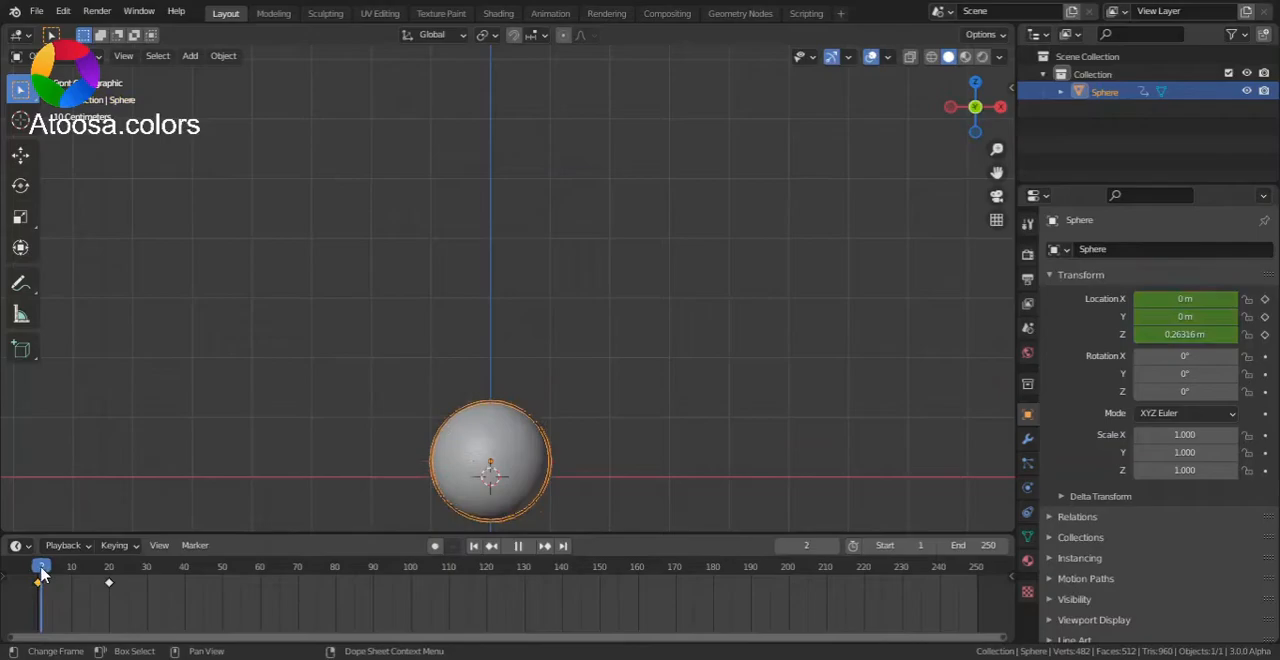
pyautogui.click(55, 566)
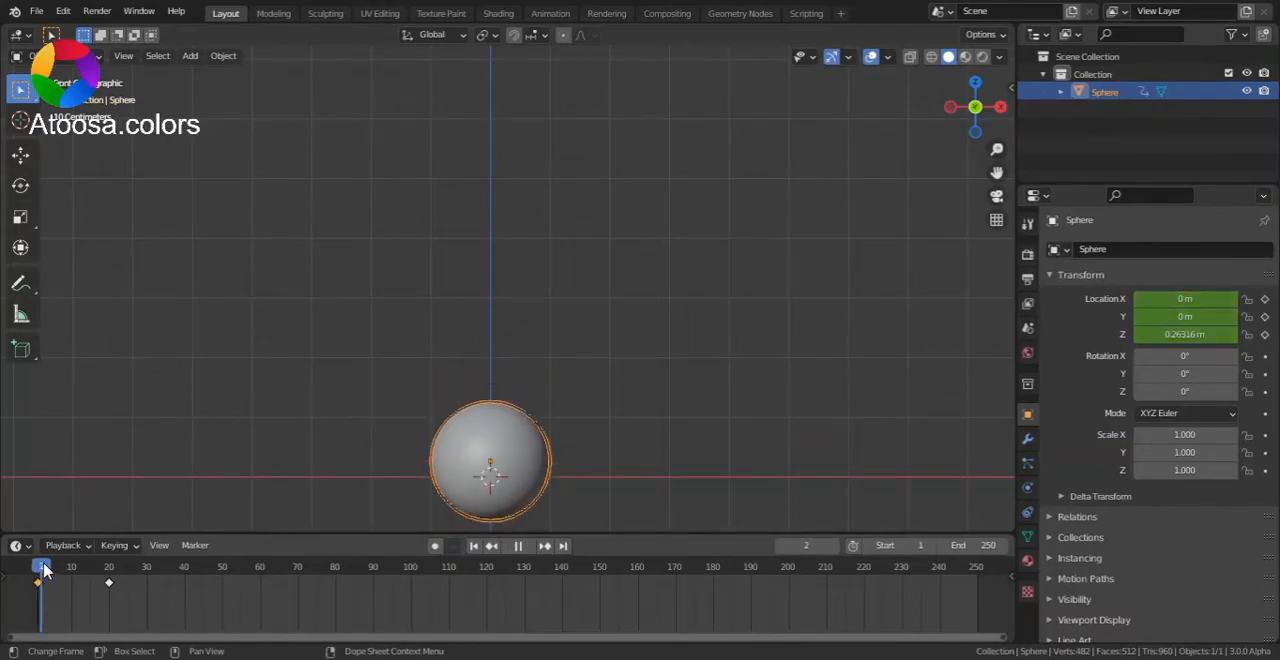
pyautogui.click(42, 566)
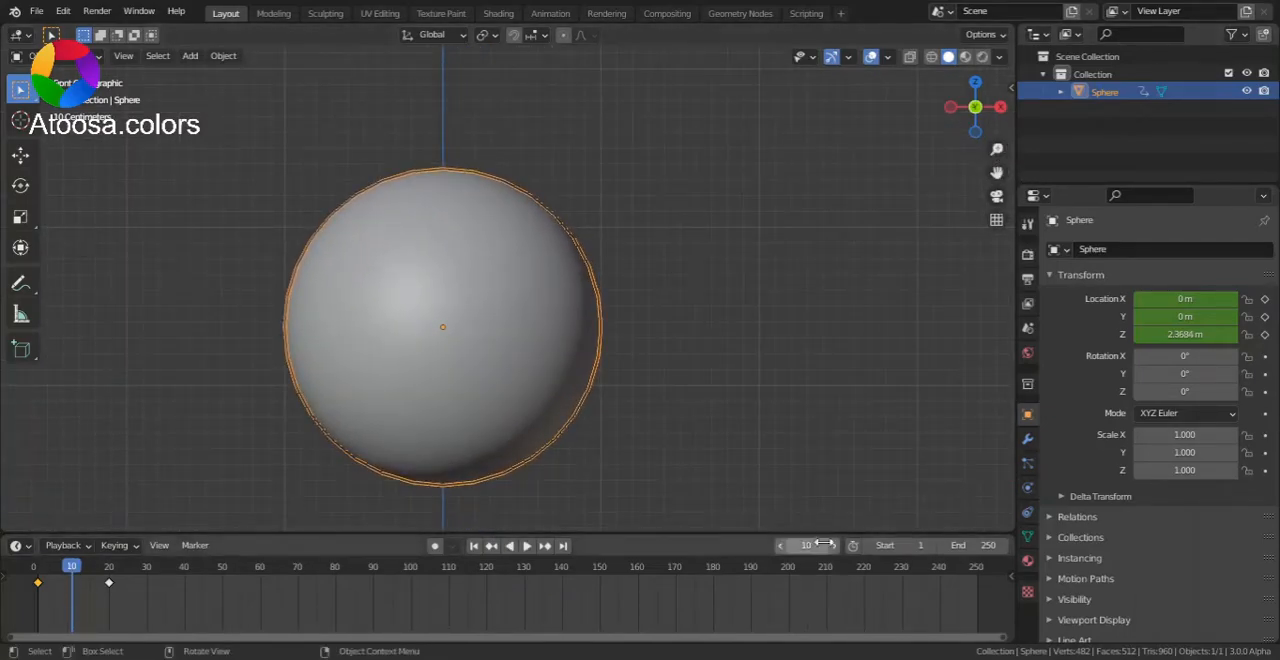
pyautogui.click(838, 545)
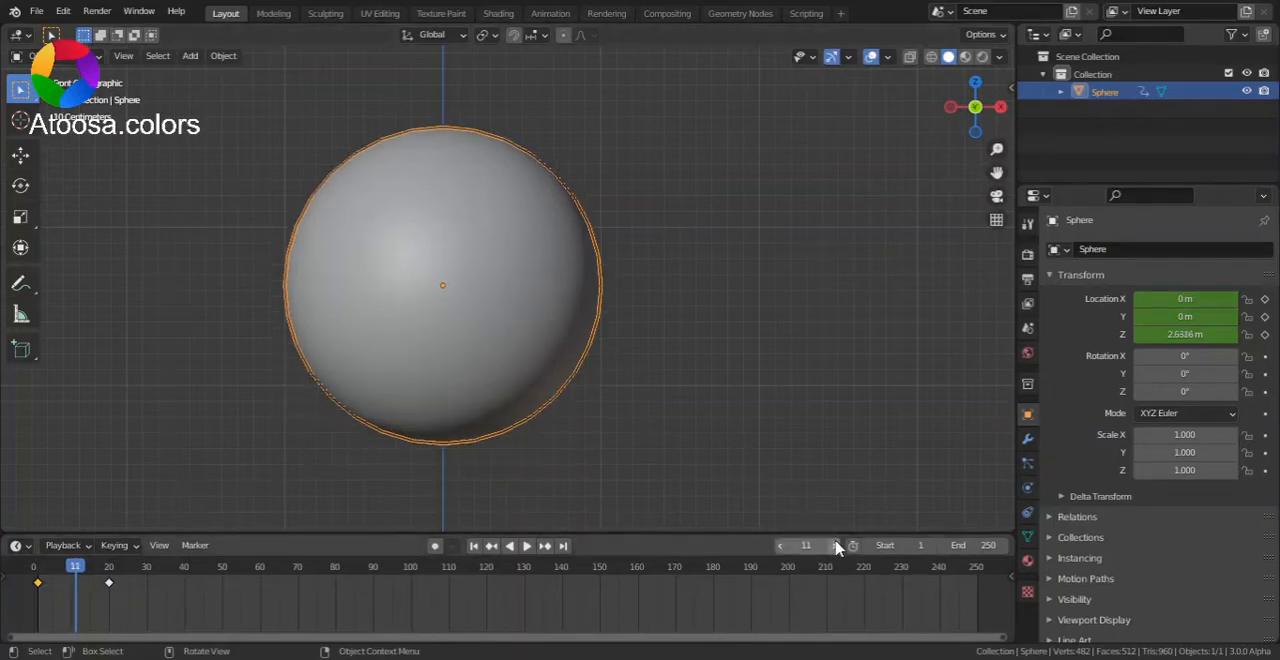
pyautogui.click(21, 283)
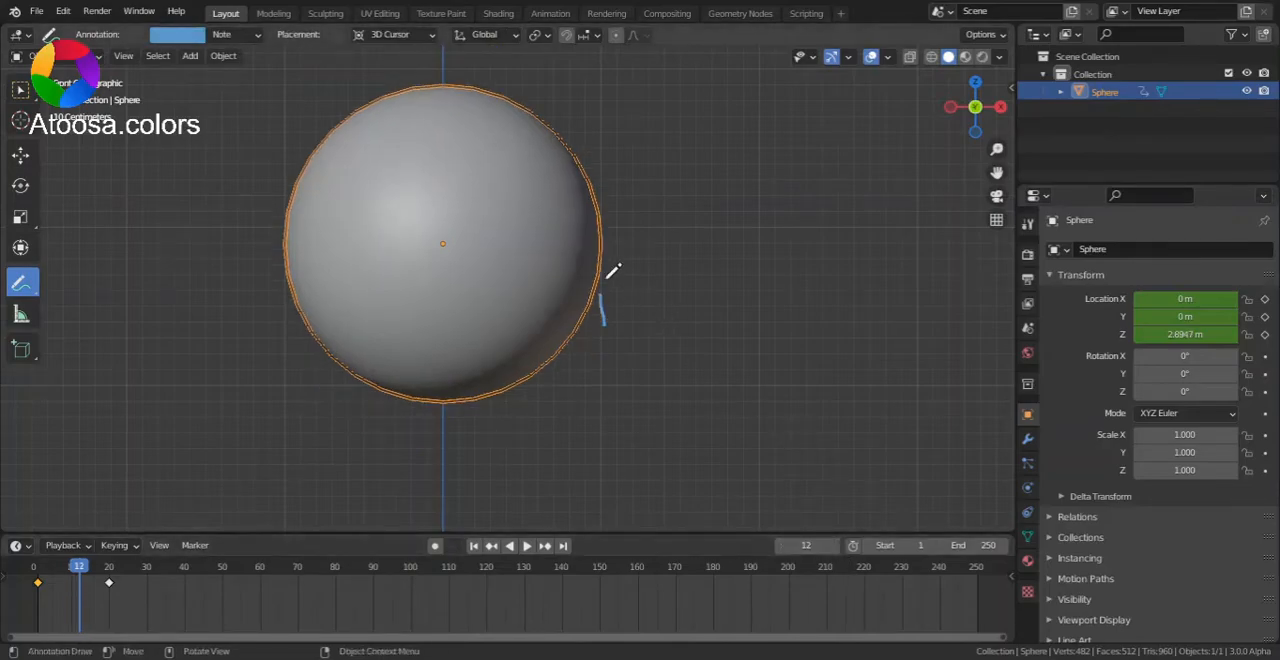
pyautogui.moveTo(620, 278)
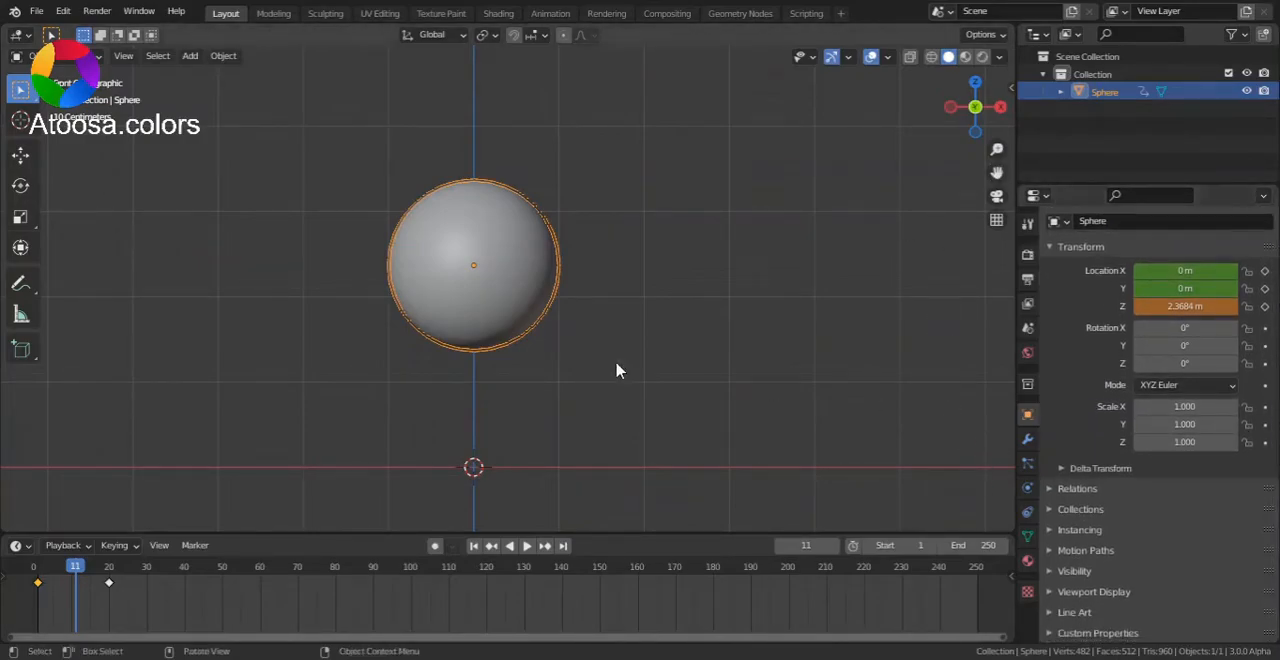
pyautogui.moveTo(382, 318)
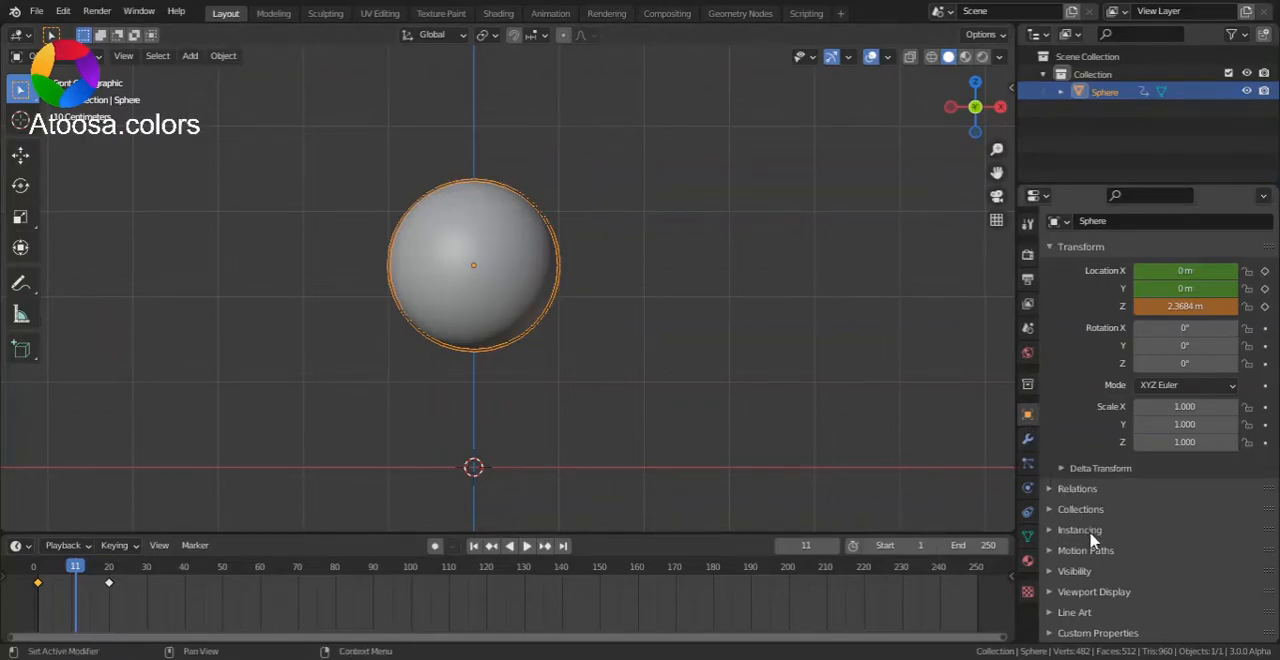
# Step: Calculate the sphere's motion path for frames 1 to 250
pyautogui.click(1085, 550)
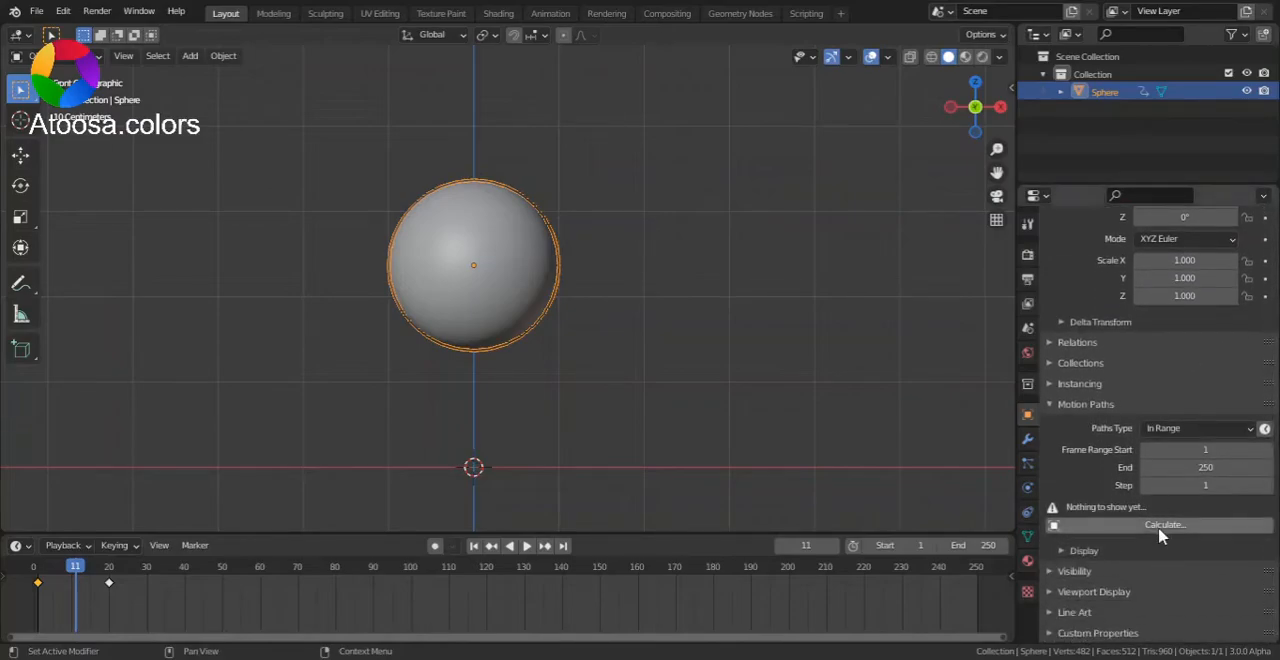
pyautogui.click(1164, 524)
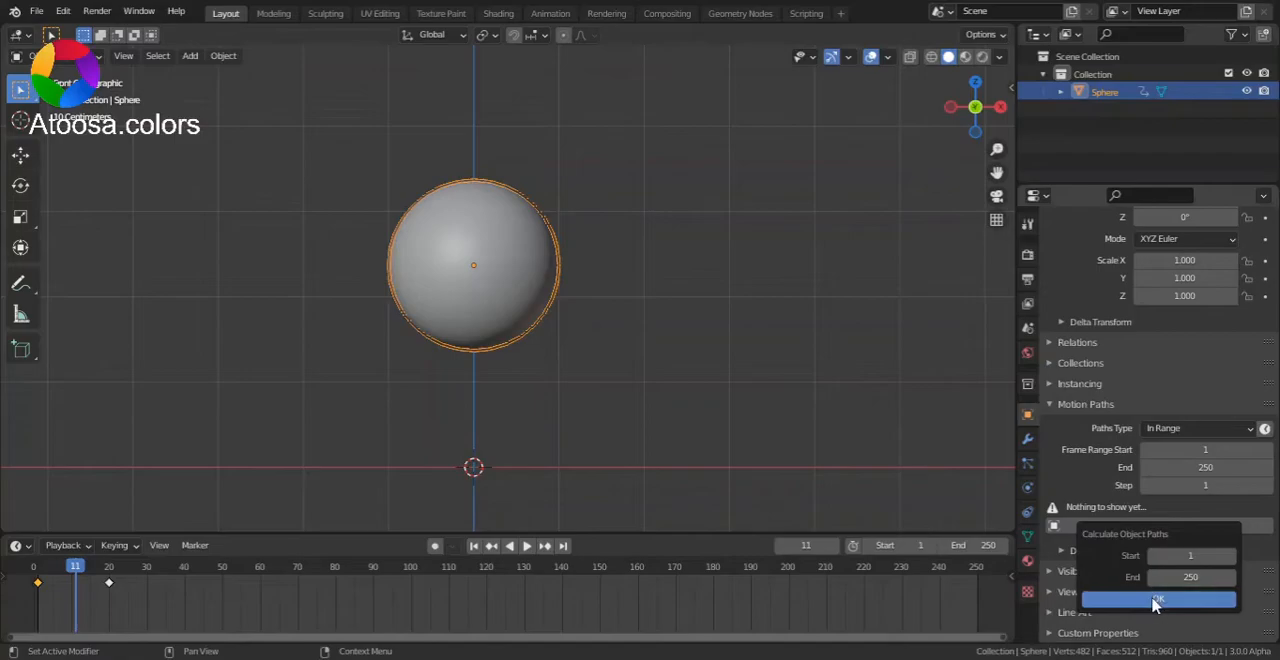
pyautogui.click(1158, 600)
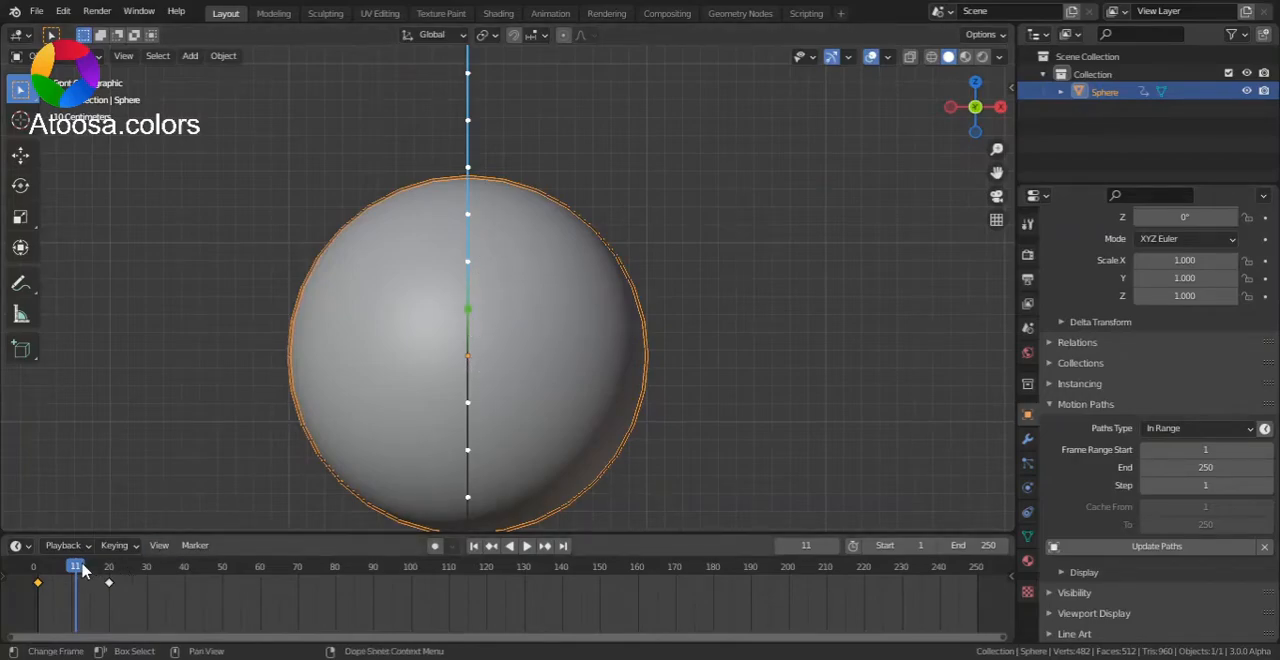
# Step: Change frame and annotate a brace marking the spacing between motion path points
pyautogui.click(526, 545)
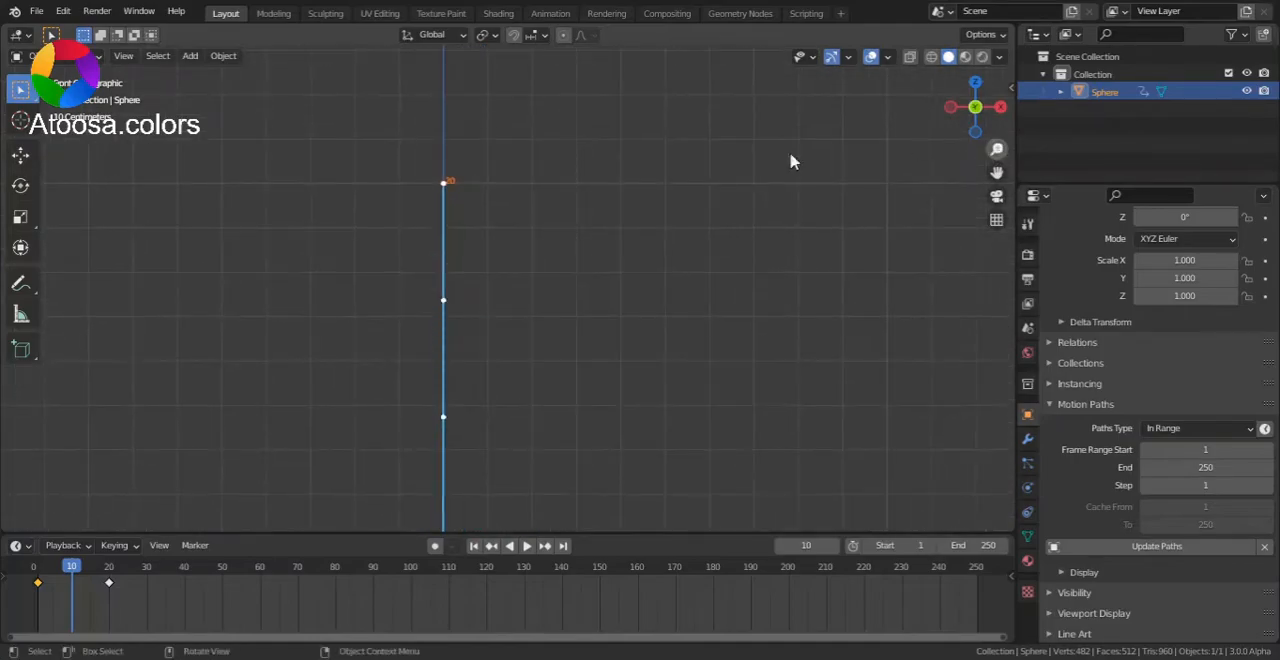
pyautogui.click(20, 283)
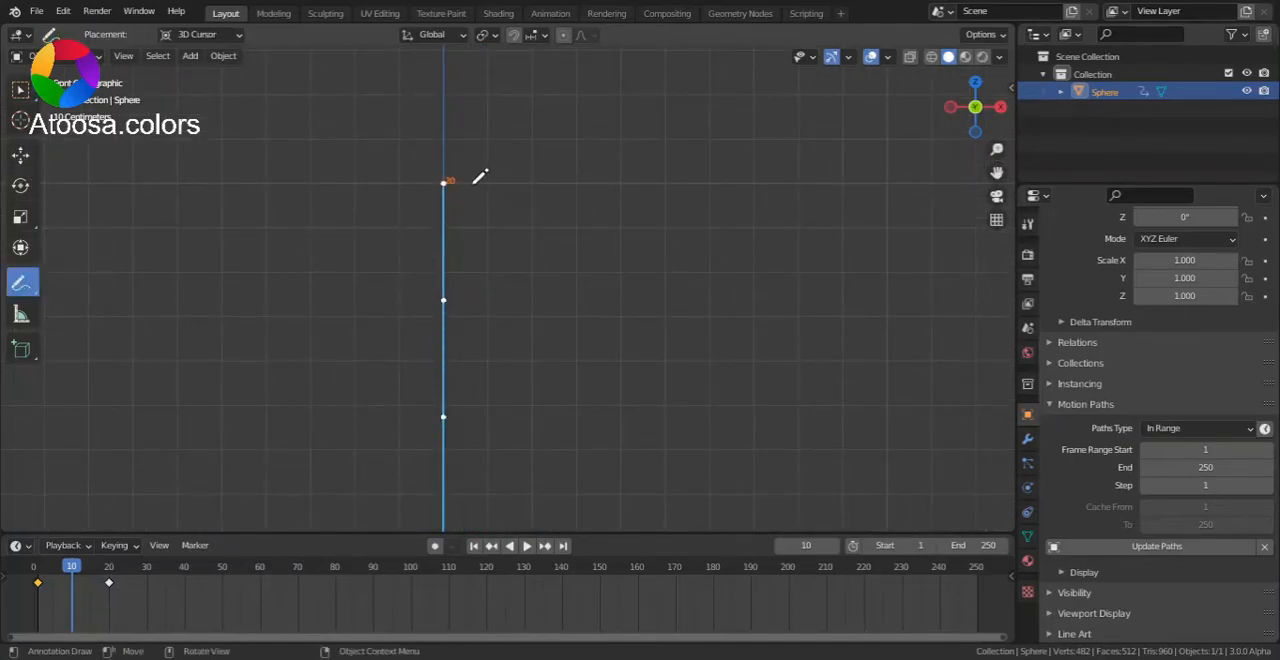
pyautogui.moveTo(460, 185); pyautogui.dragTo(490, 280)
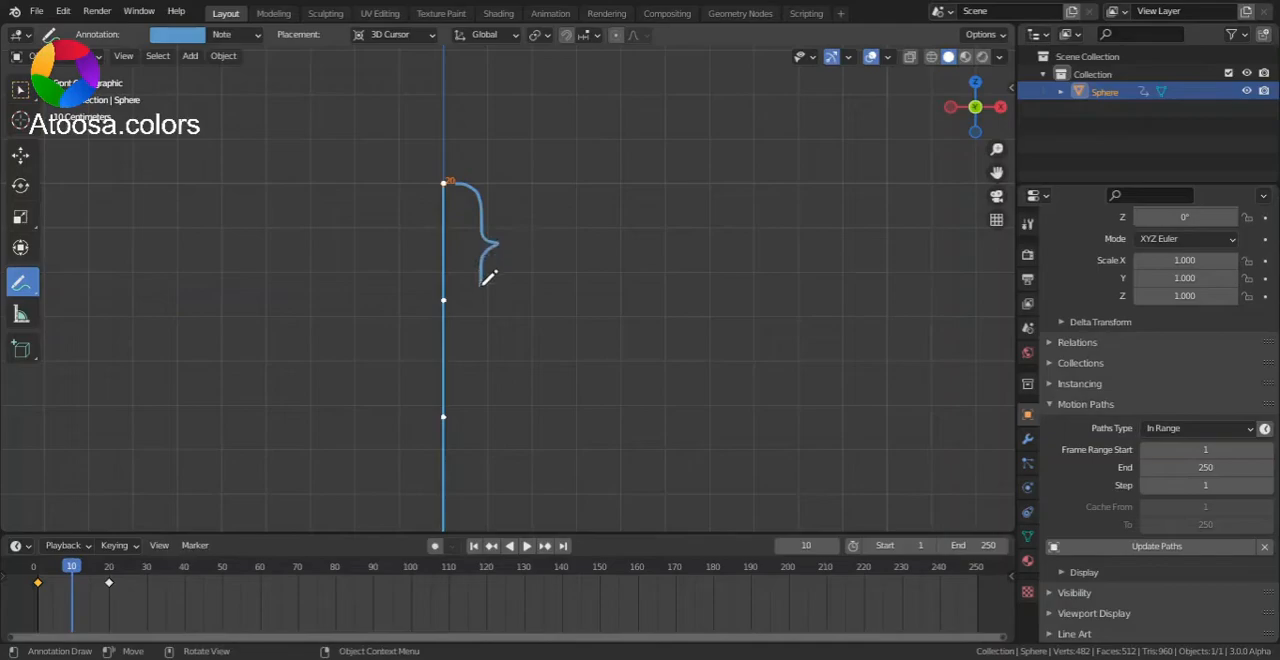
pyautogui.moveTo(490, 280); pyautogui.dragTo(500, 360)
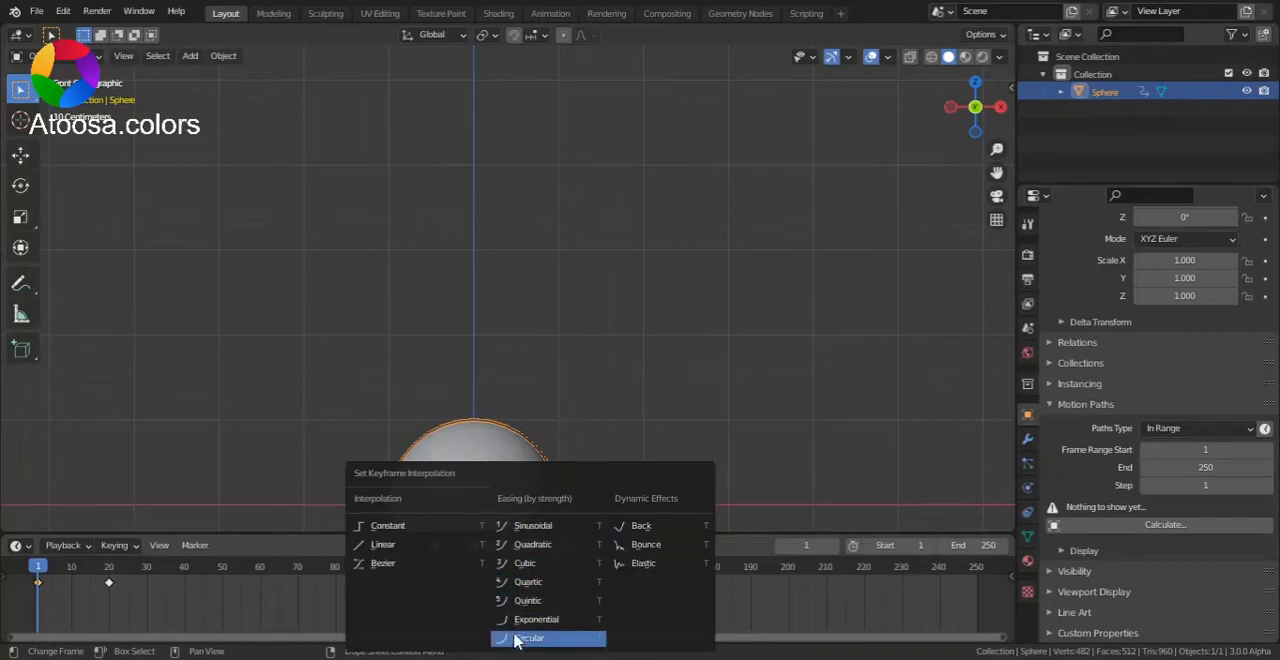
pyautogui.moveTo(530, 544)
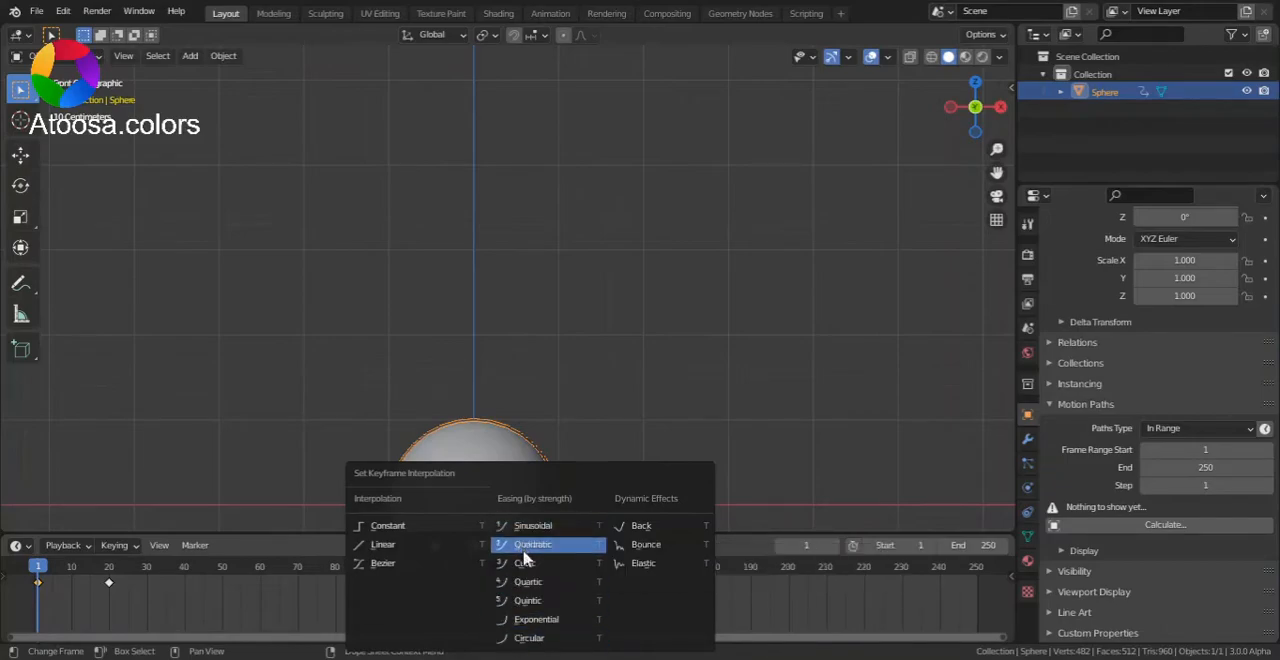
pyautogui.moveTo(537, 619)
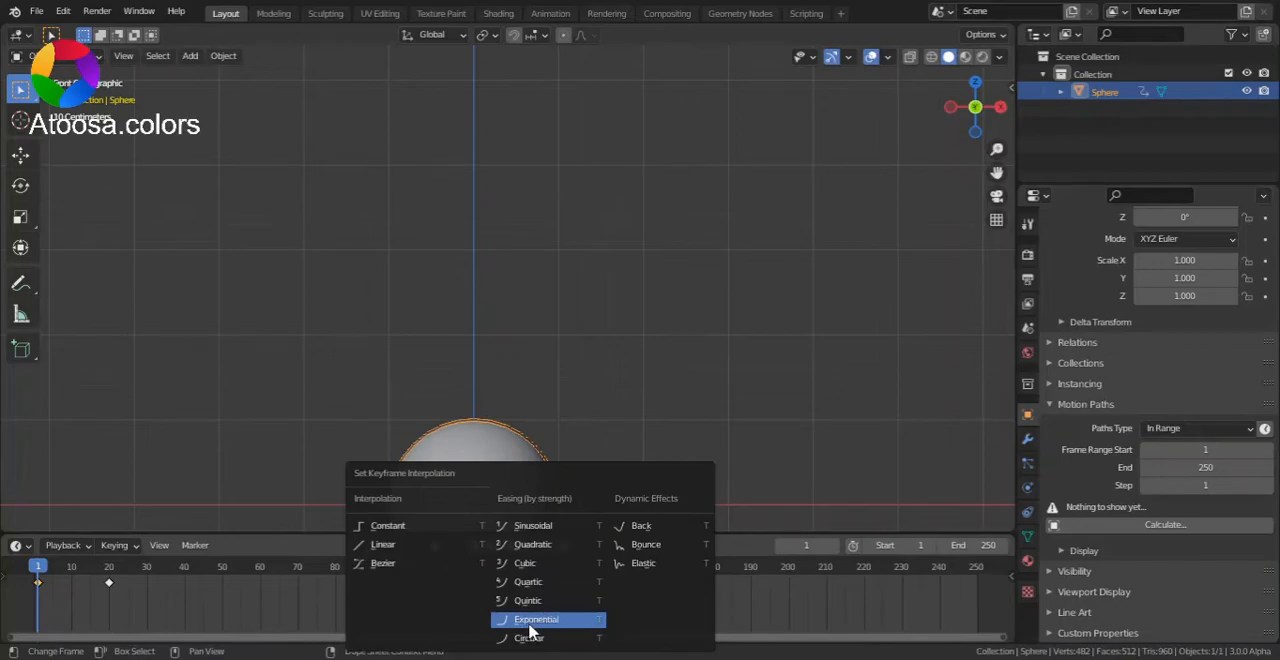
pyautogui.moveTo(595, 635)
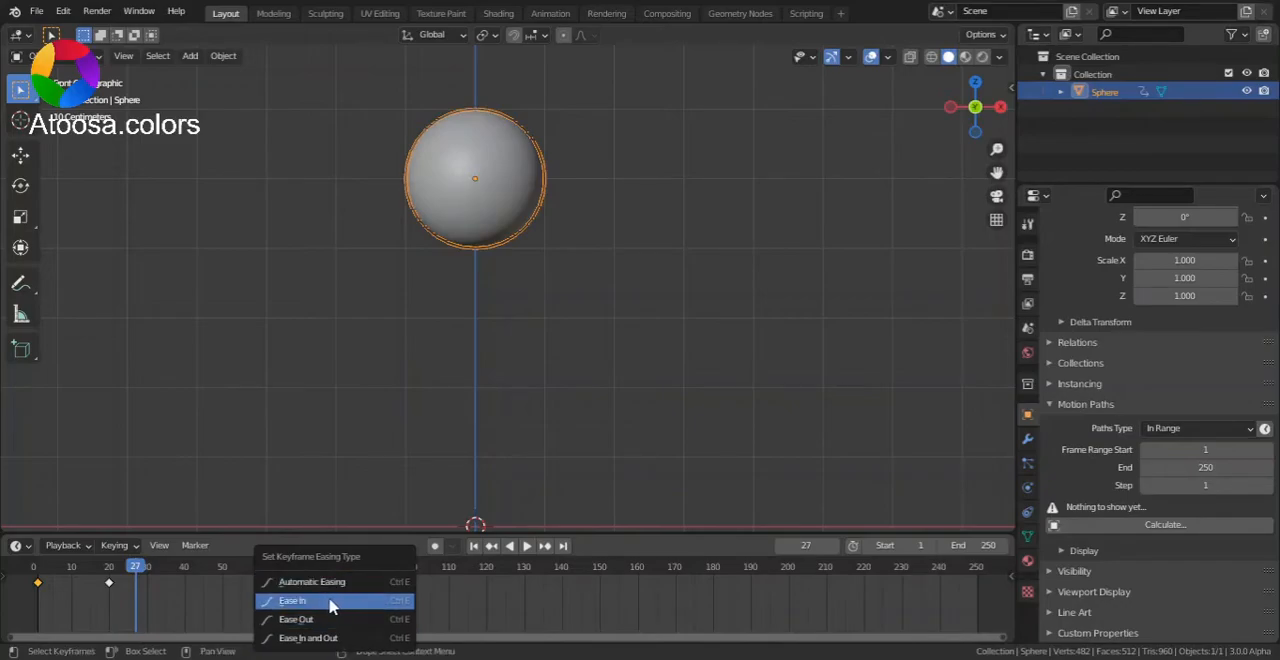
pyautogui.moveTo(351, 638)
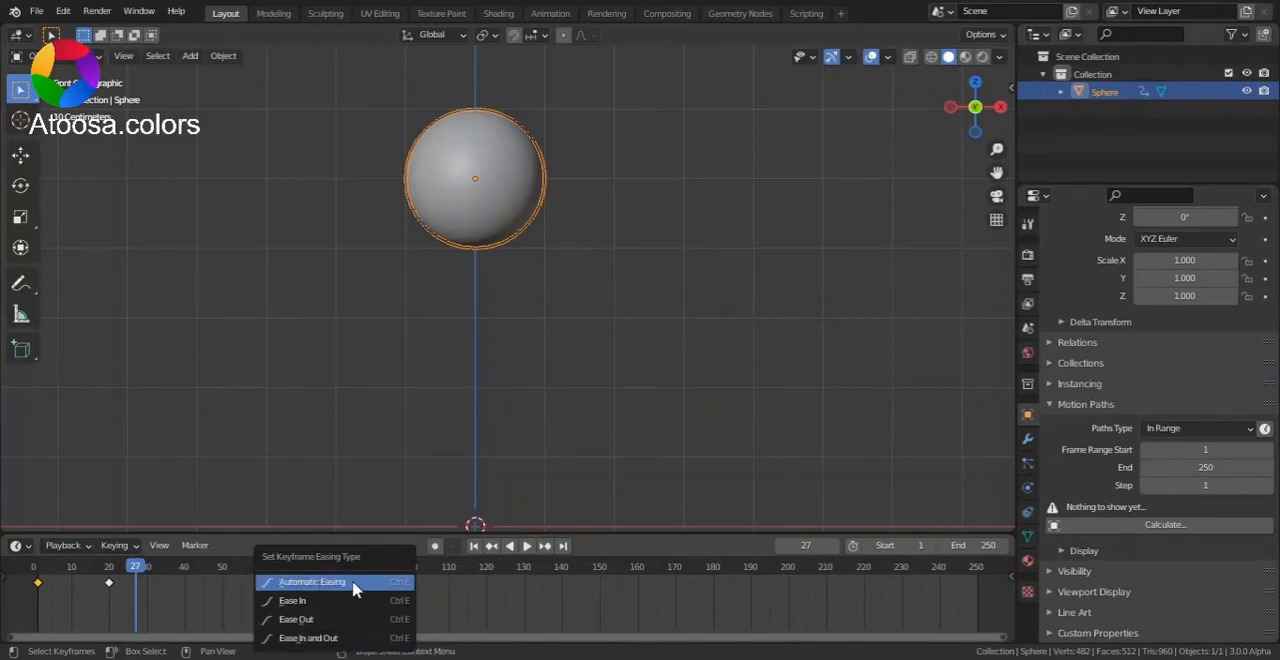
pyautogui.moveTo(352, 601)
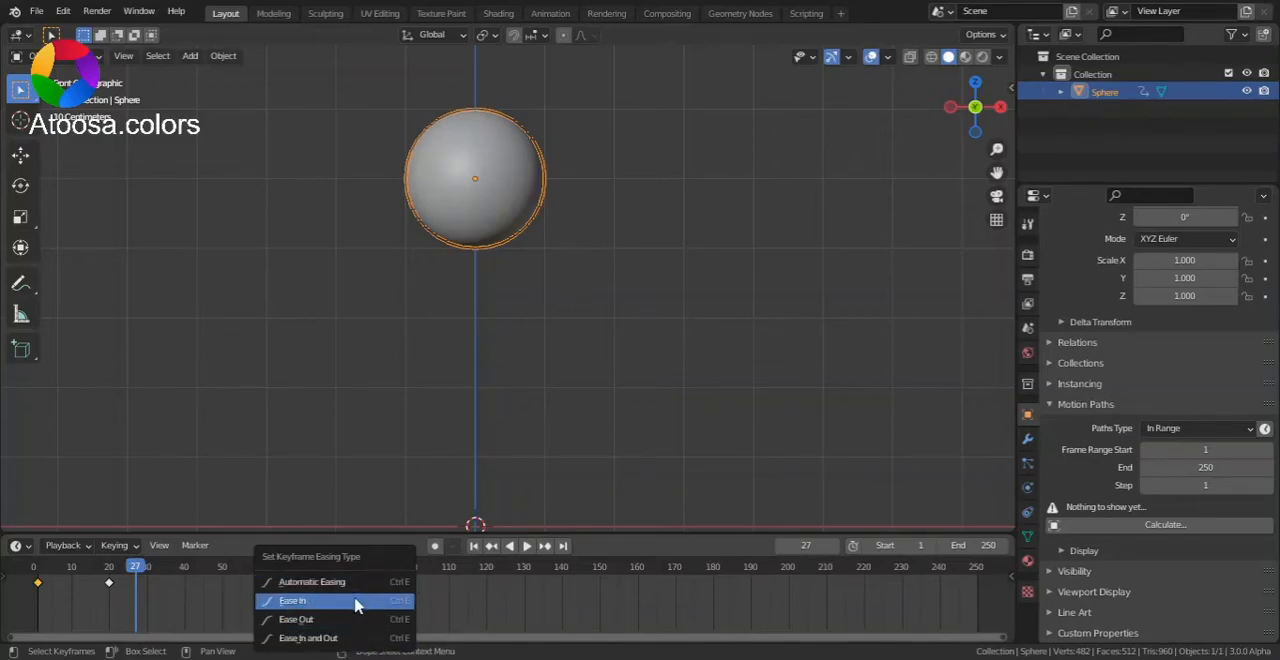
pyautogui.moveTo(310, 619)
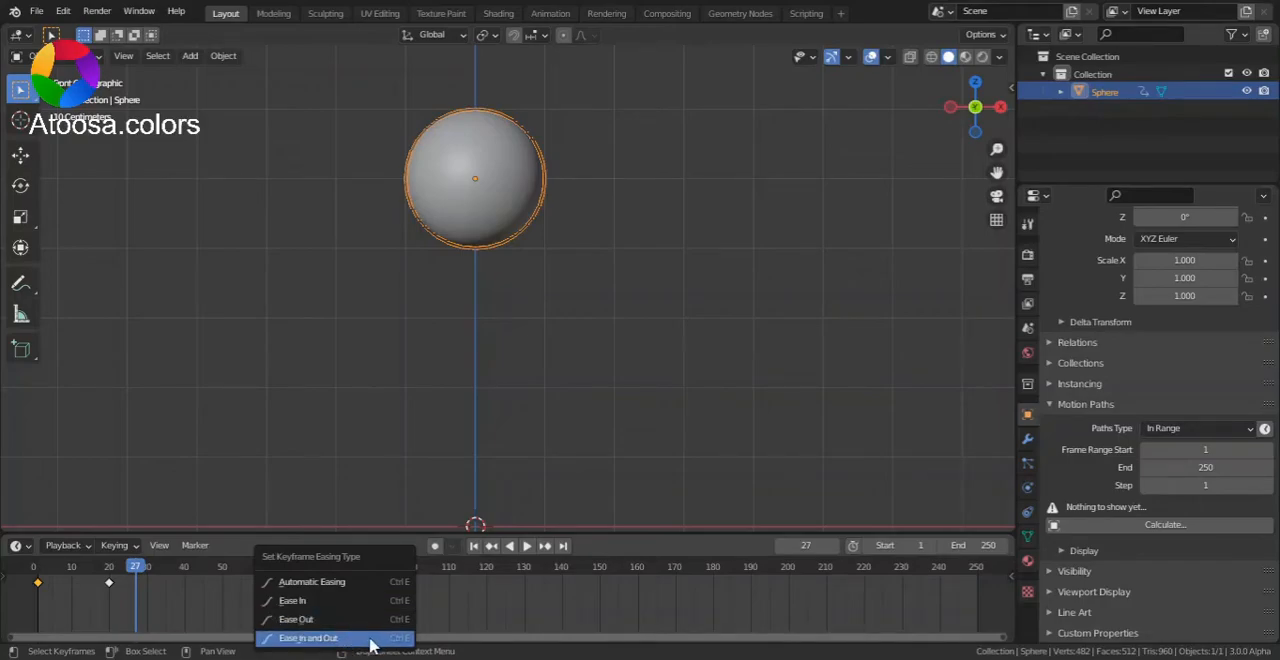
# Step: Apply Ease In and Out easing to the sphere's keyframes
pyautogui.click(308, 637)
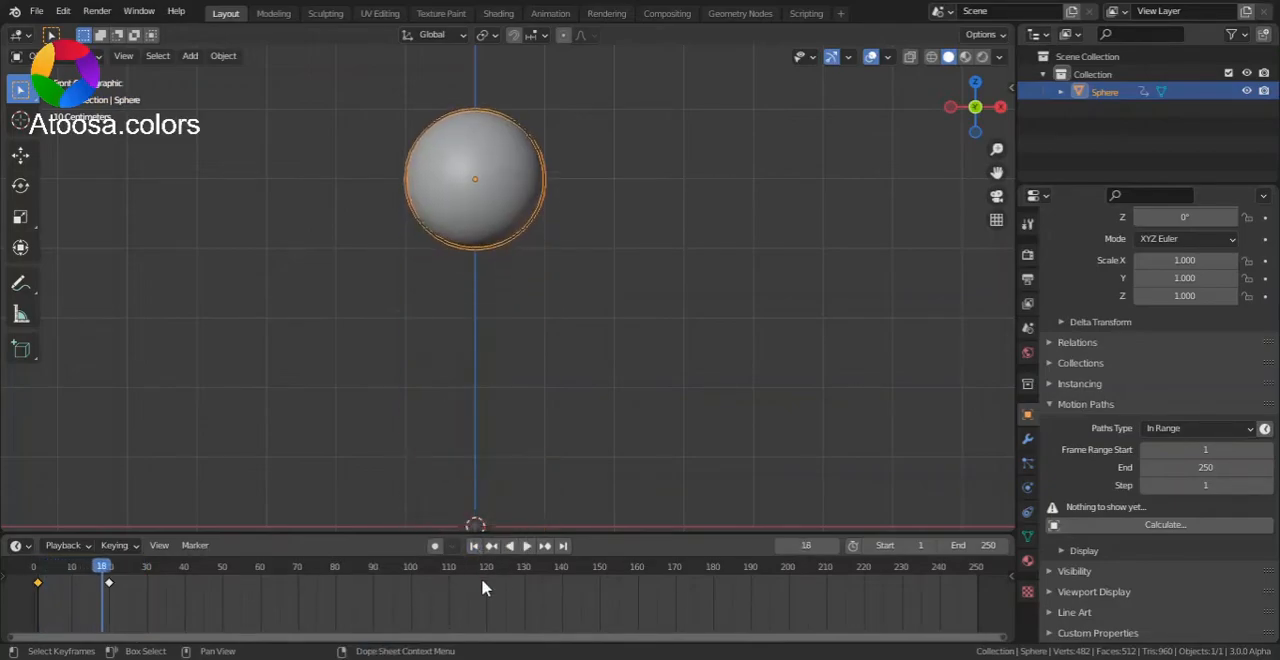
# Step: Play and stop the eased fall, then calculate the motion path for frames 1–250
pyautogui.click(526, 545)
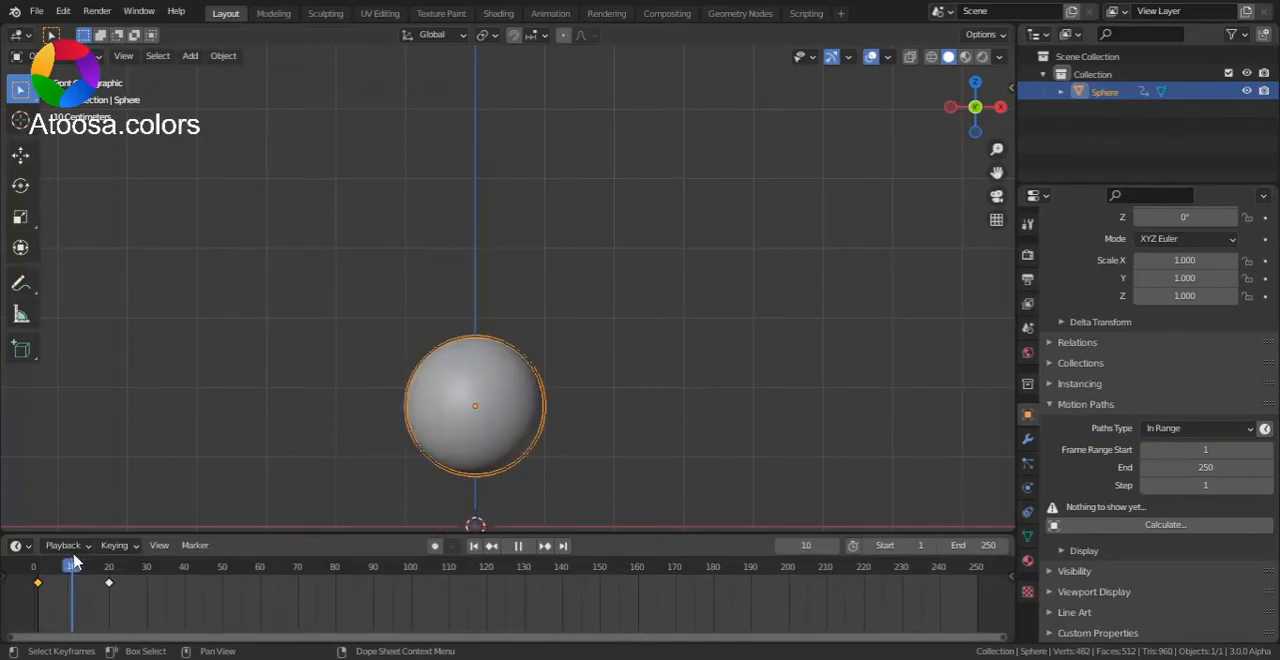
pyautogui.click(518, 546)
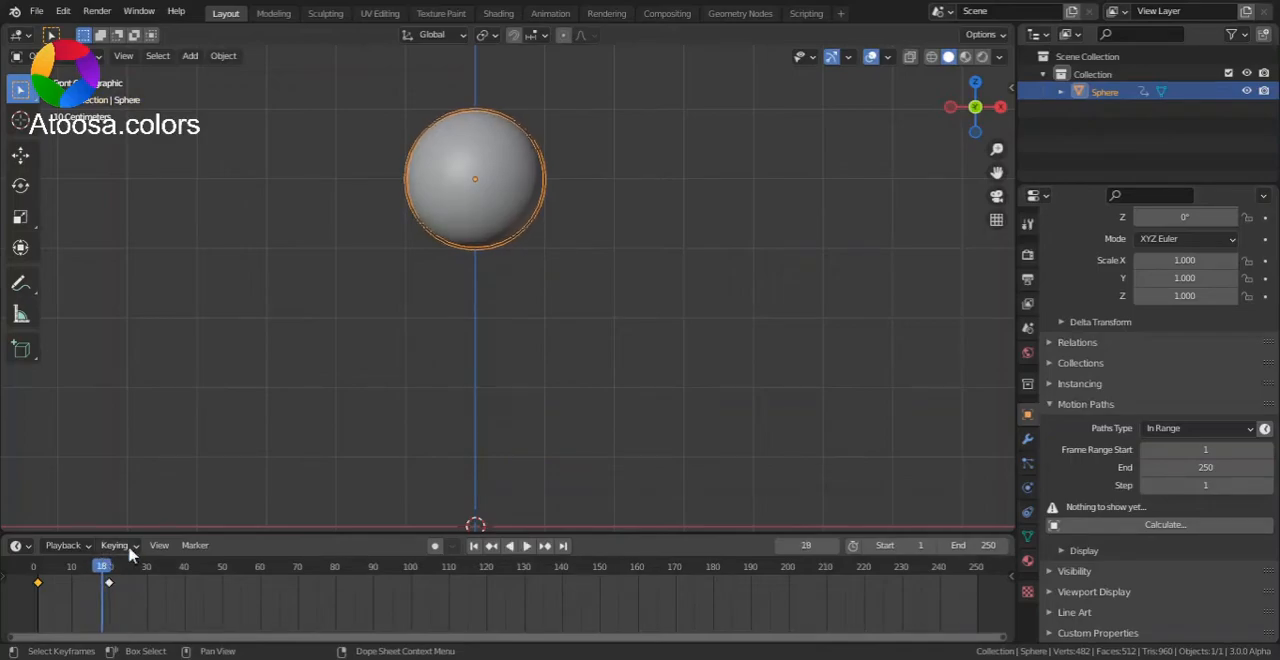
pyautogui.click(1165, 524)
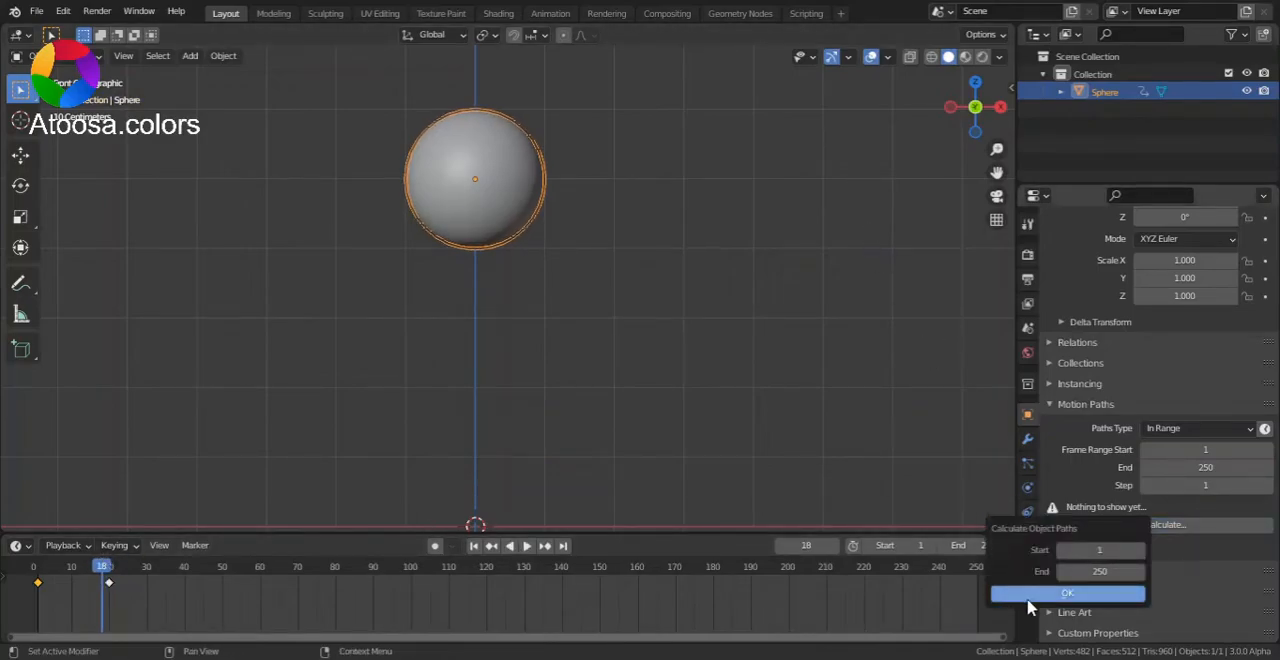
pyautogui.click(1067, 593)
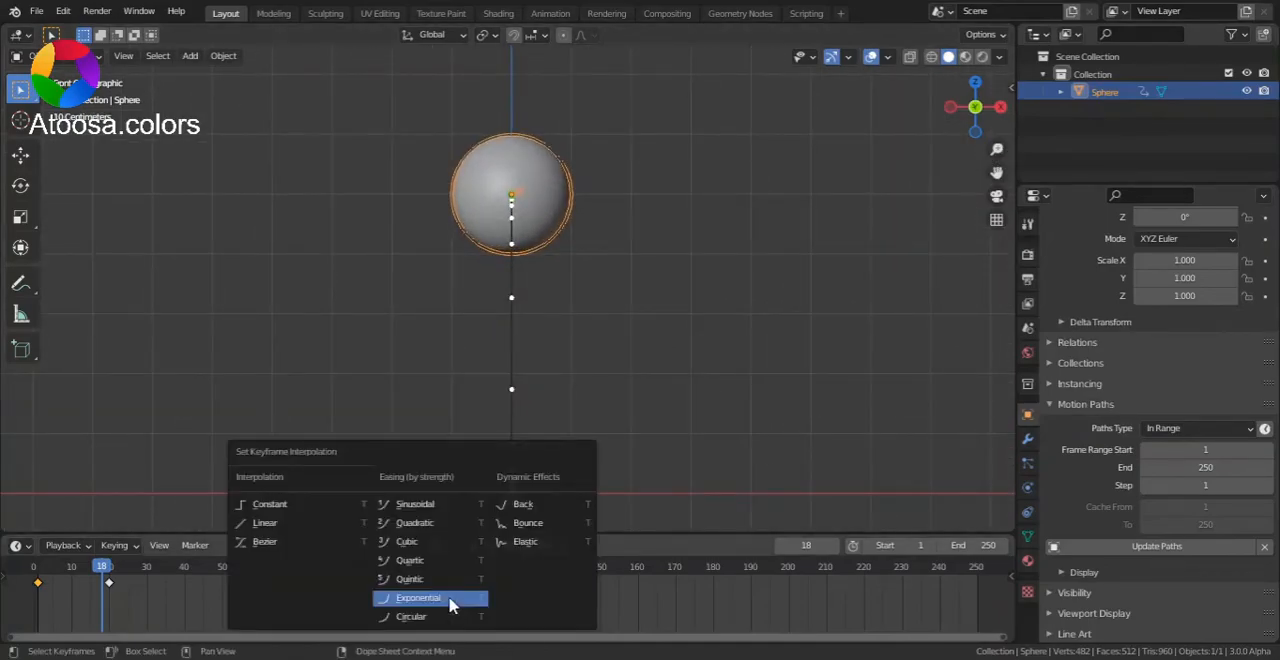
pyautogui.moveTo(523, 504)
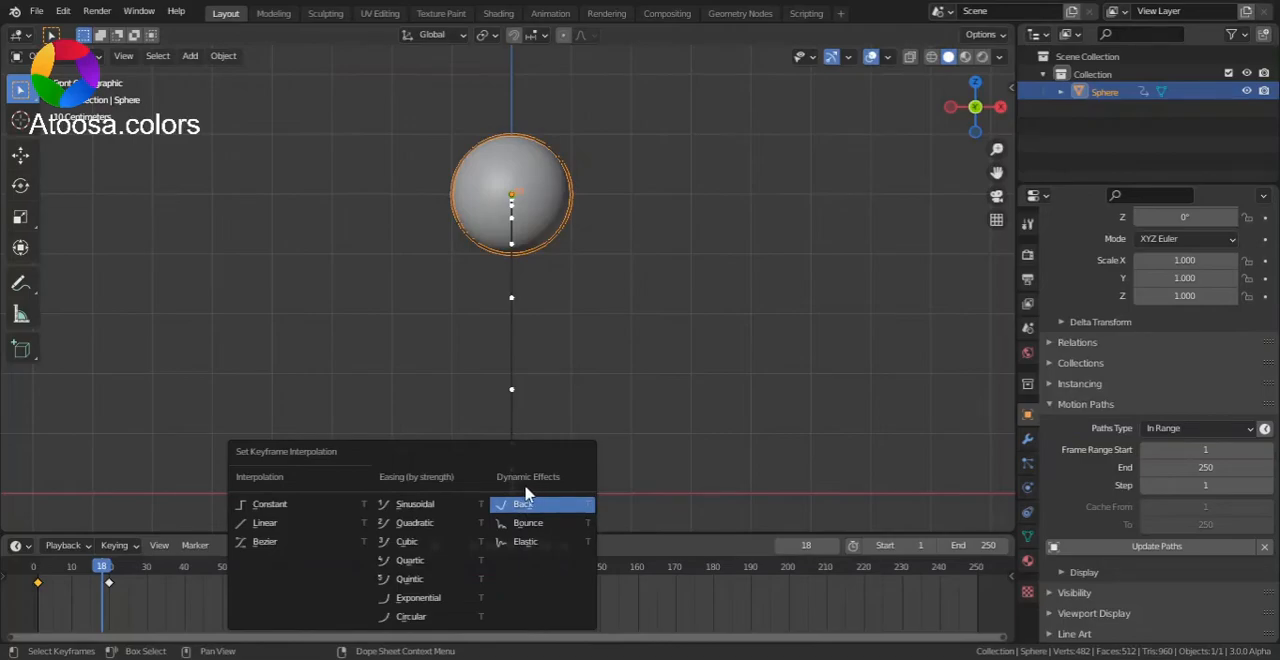
pyautogui.moveTo(540, 517)
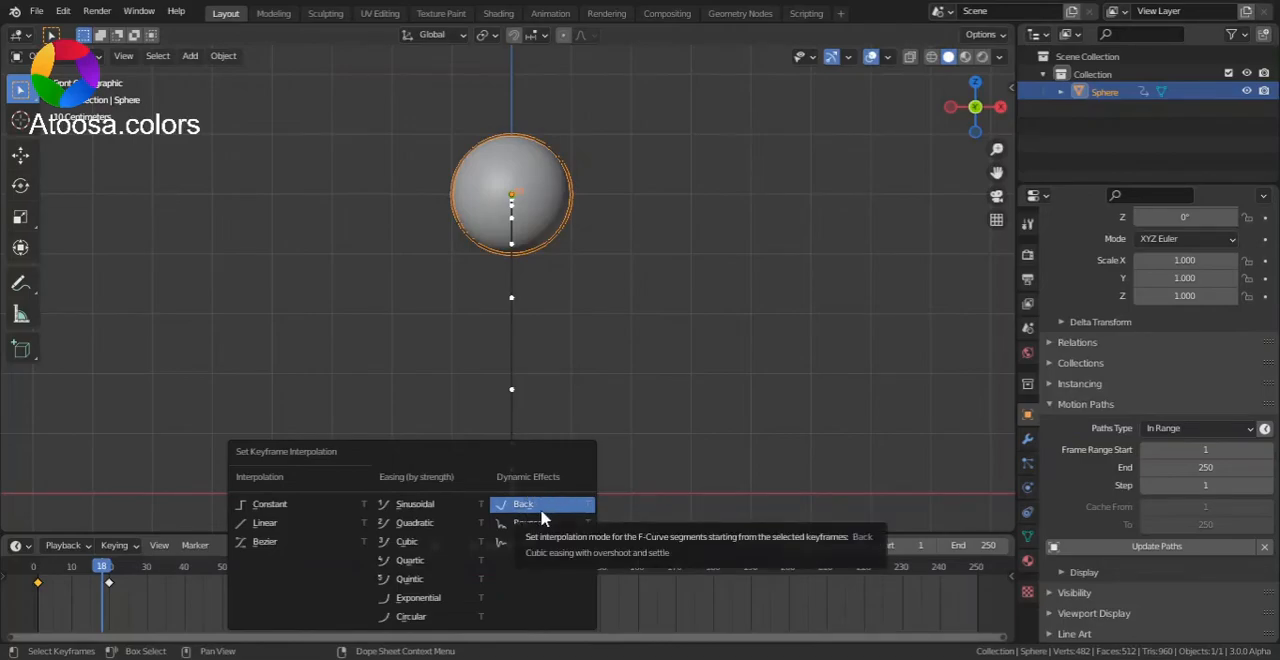
pyautogui.moveTo(563, 513)
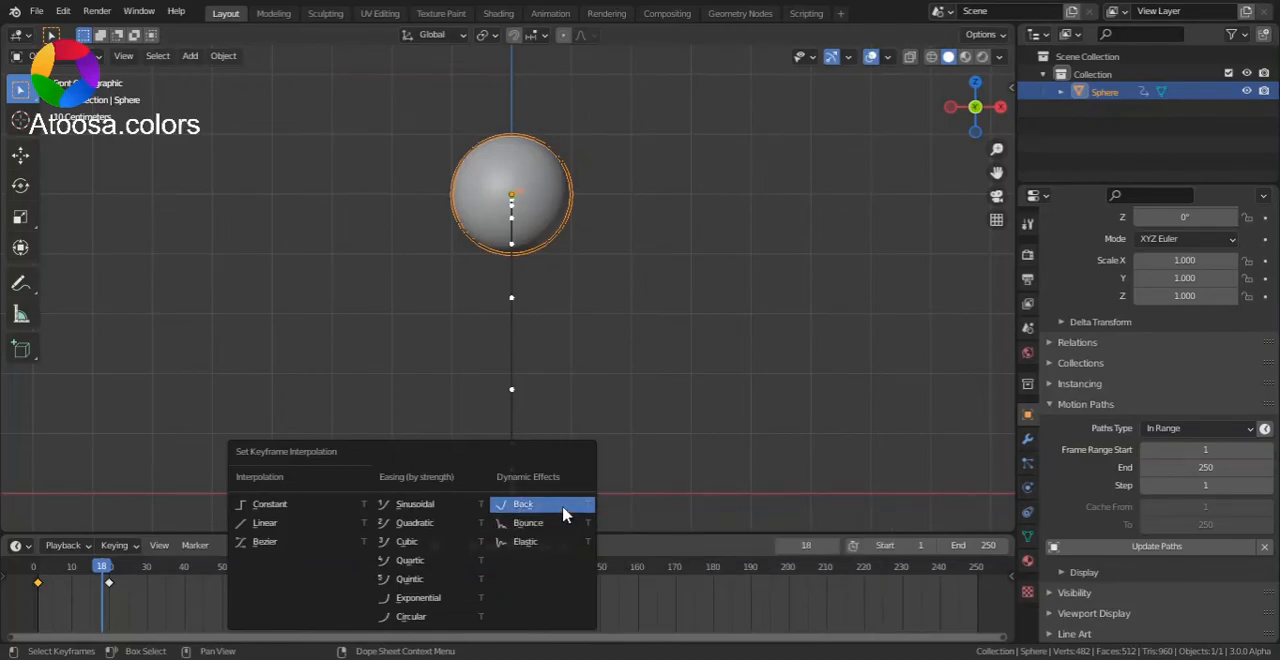
# Step: Set the sphere's keyframes to Back interpolation
pyautogui.click(523, 503)
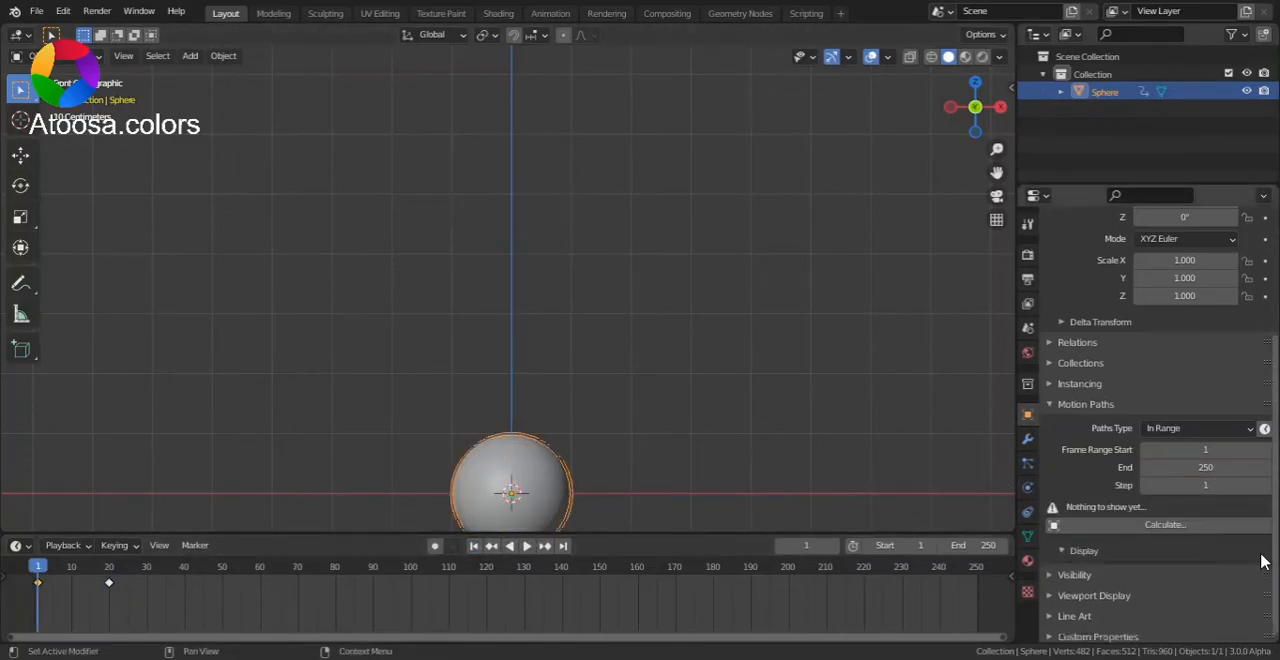
pyautogui.click(1084, 551)
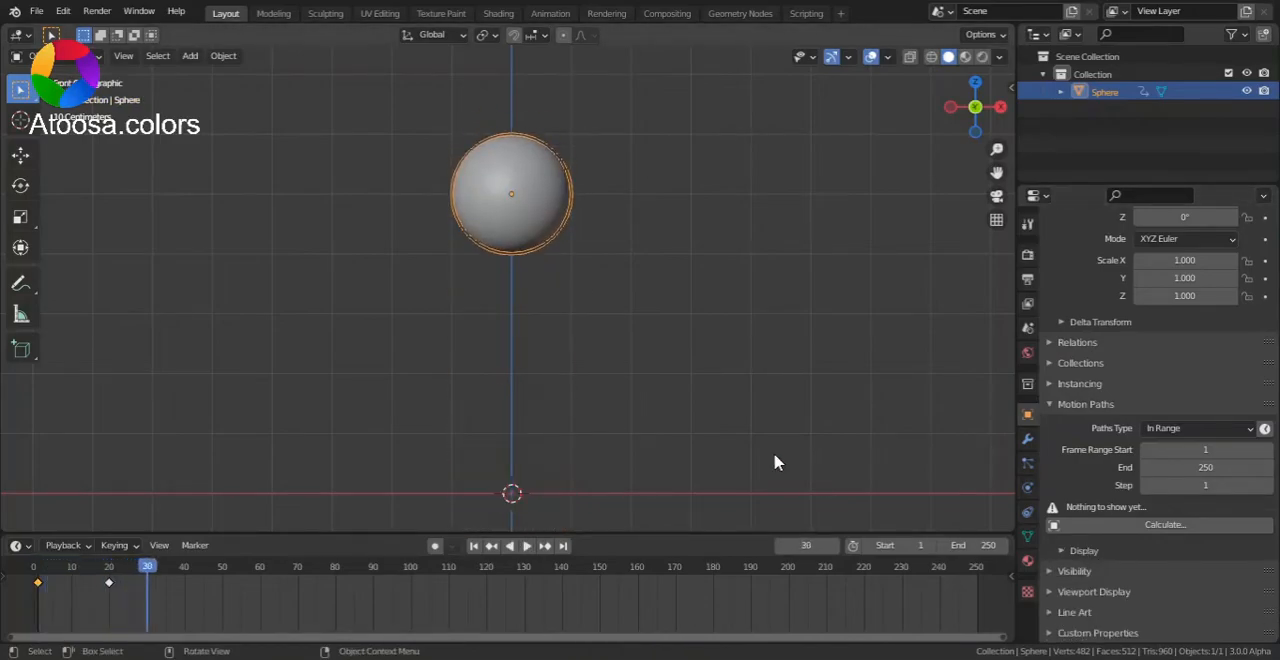
pyautogui.moveTo(147, 566); pyautogui.dragTo(37, 566)
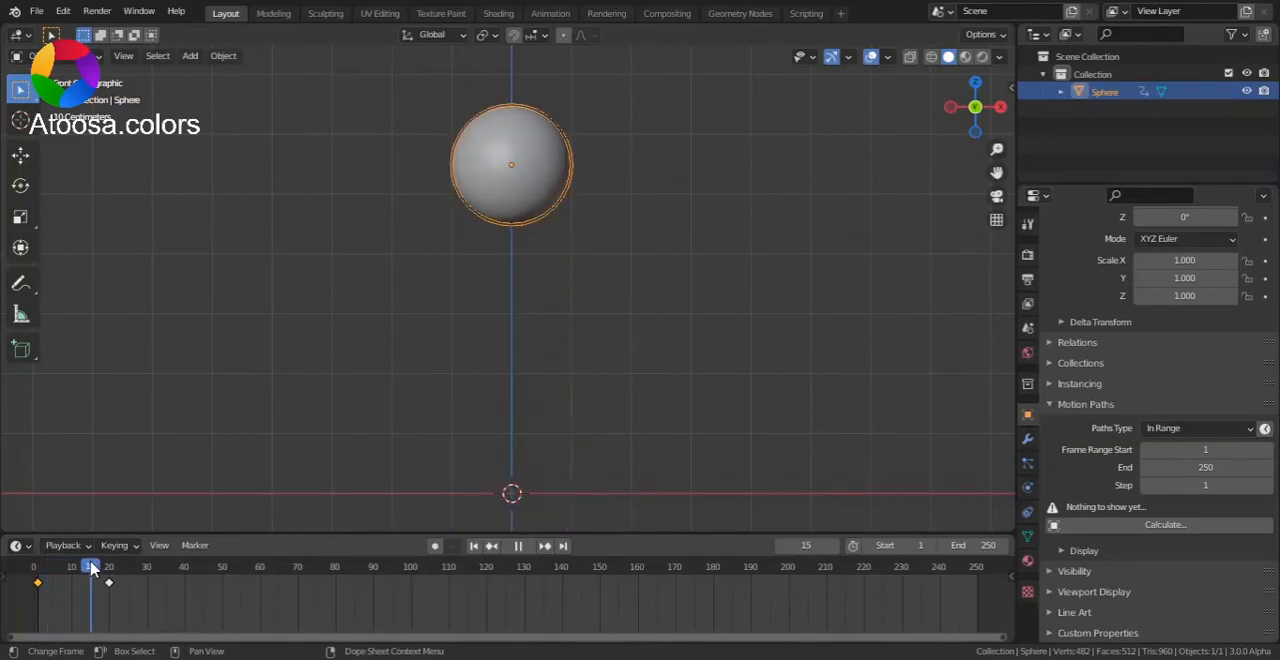
pyautogui.click(109, 566)
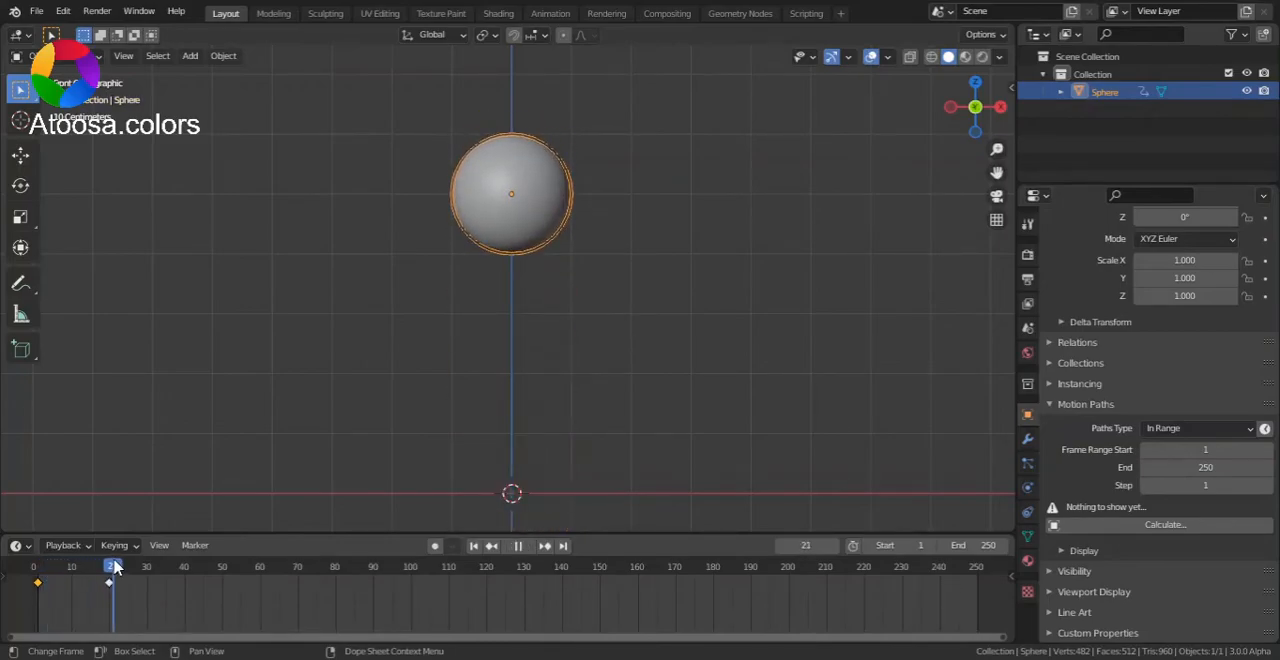
pyautogui.moveTo(110, 566); pyautogui.dragTo(99, 566)
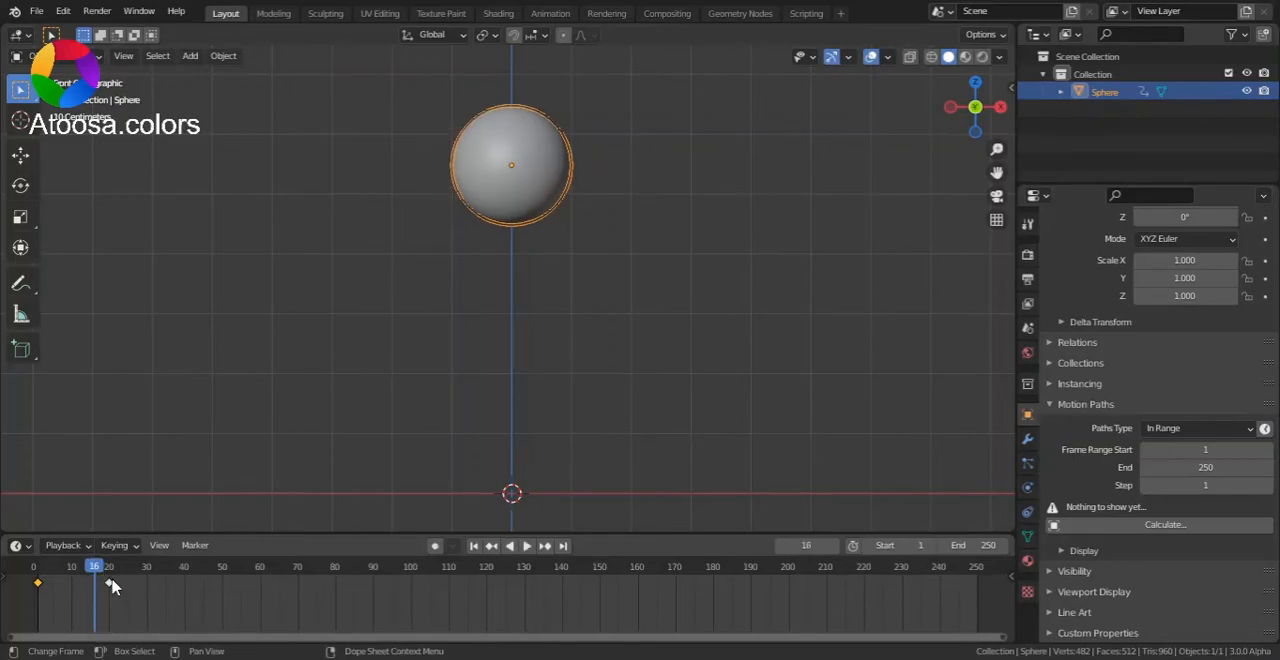
pyautogui.click(526, 545)
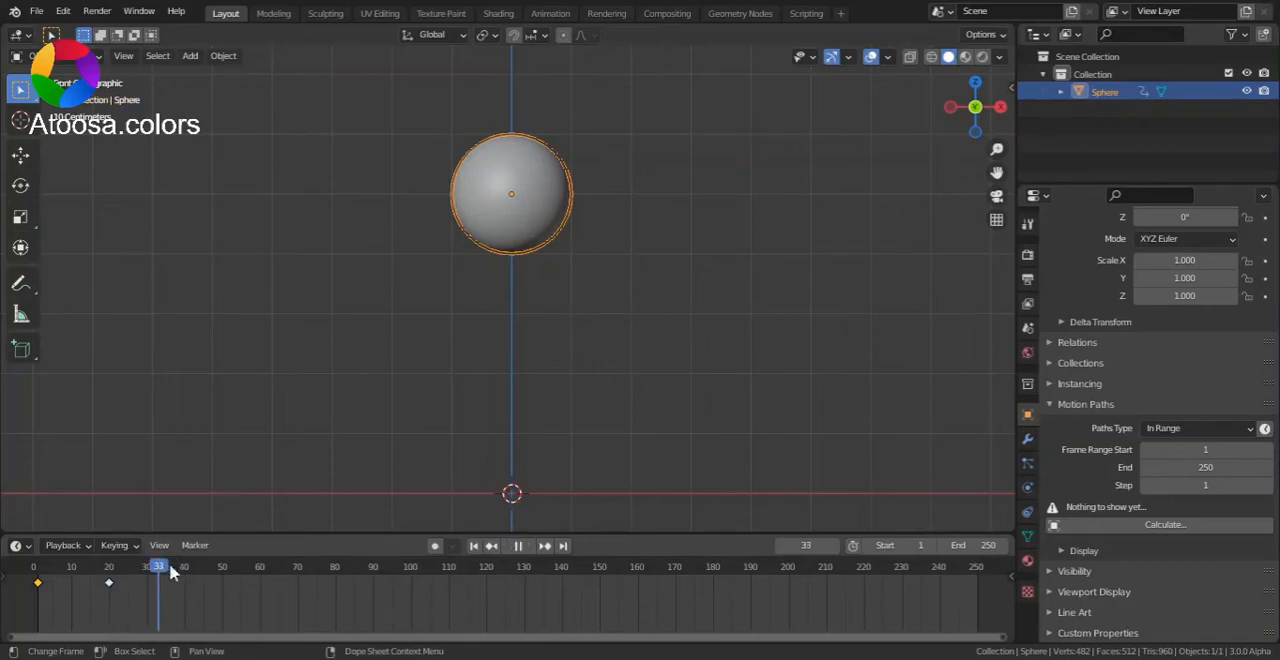
pyautogui.moveTo(158, 566); pyautogui.dragTo(108, 566)
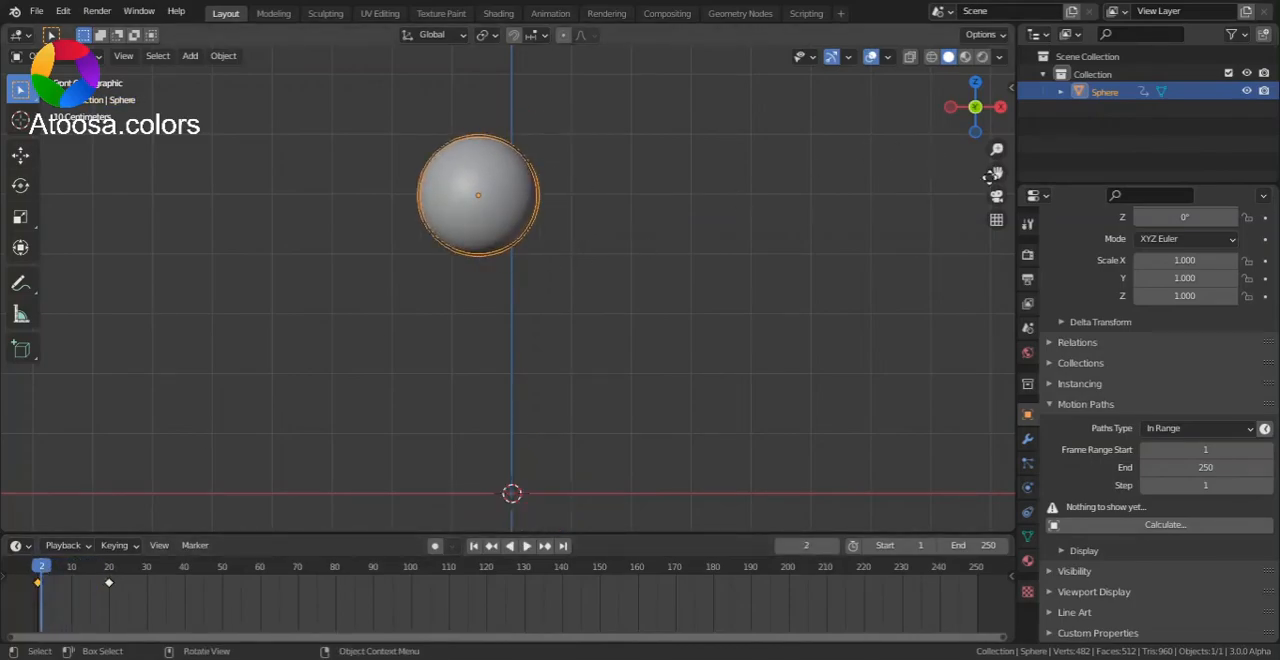
# Step: Calculate a new motion path for the sphere, keeping Start 1 and End 250
pyautogui.click(1165, 524)
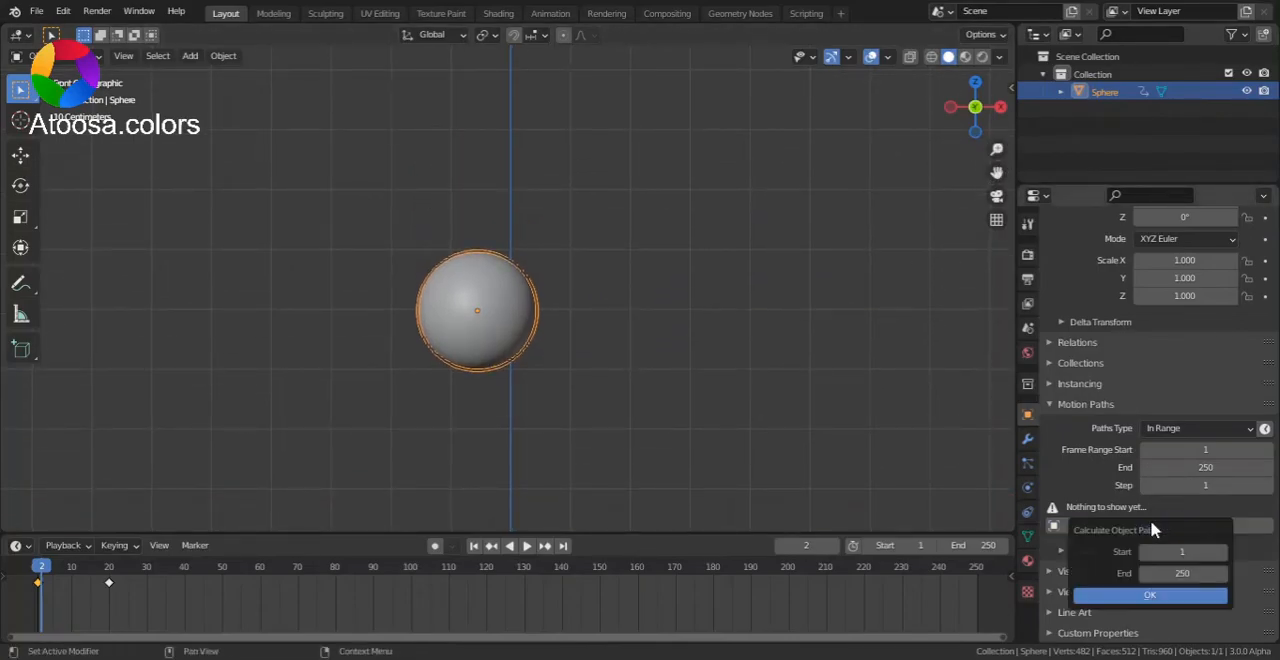
pyautogui.click(1149, 594)
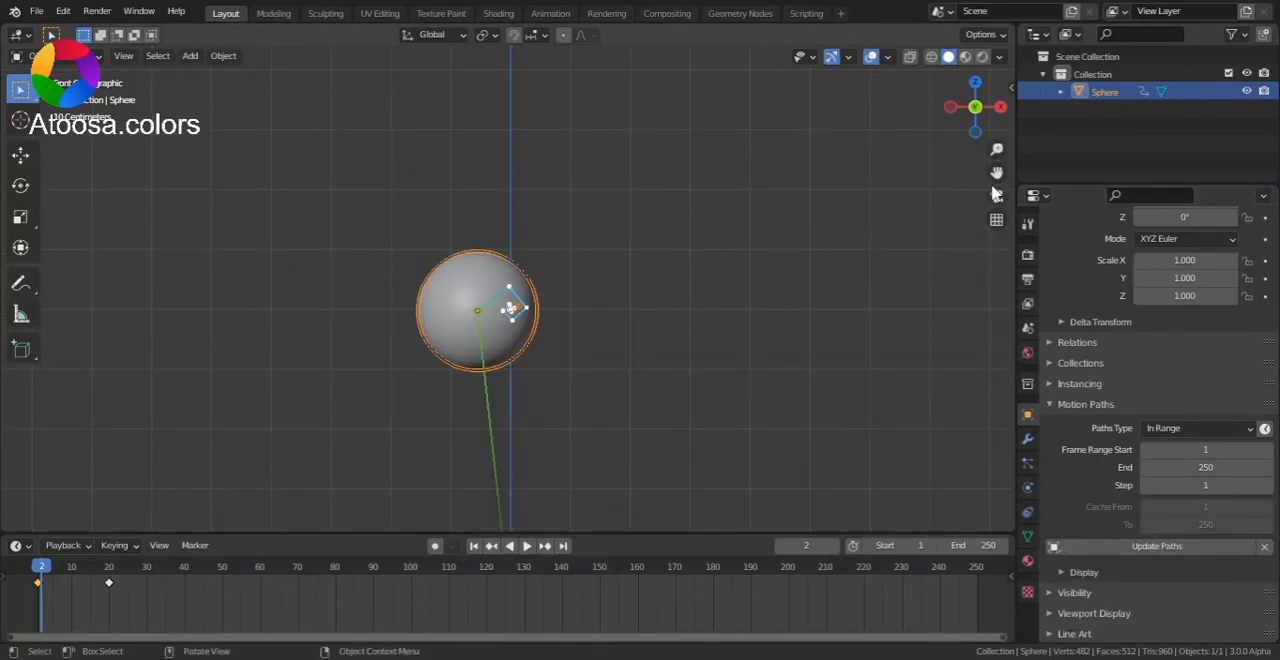